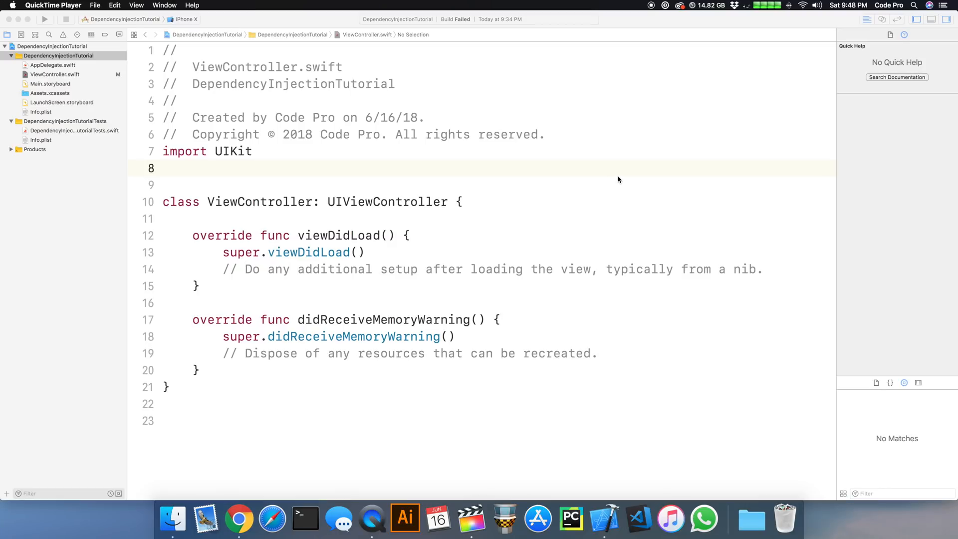
pyautogui.moveTo(614, 170)
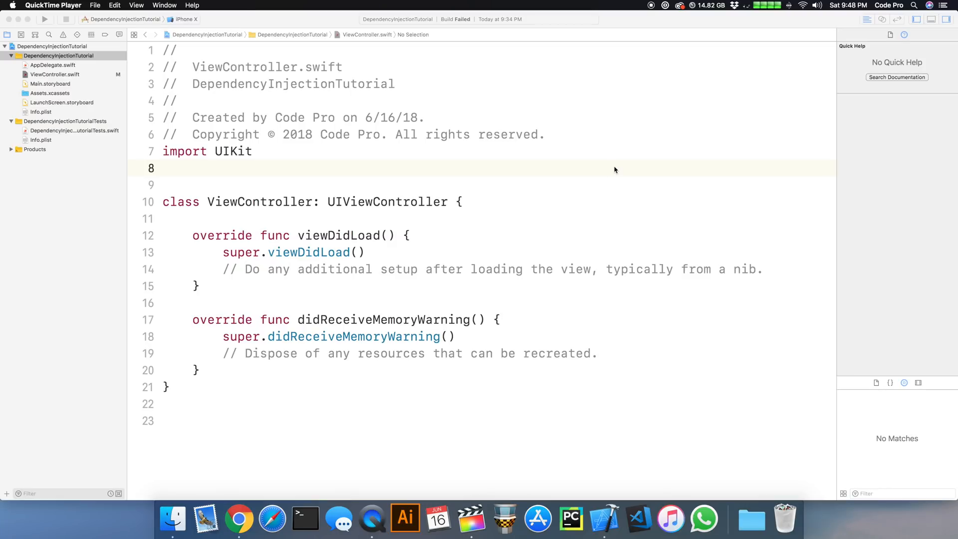
pyautogui.moveTo(616, 173)
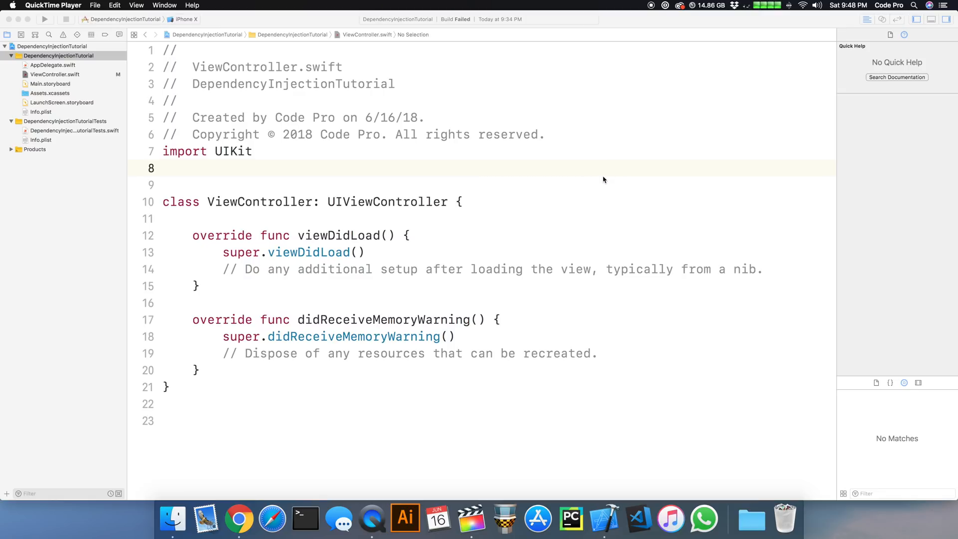
pyautogui.moveTo(481, 188)
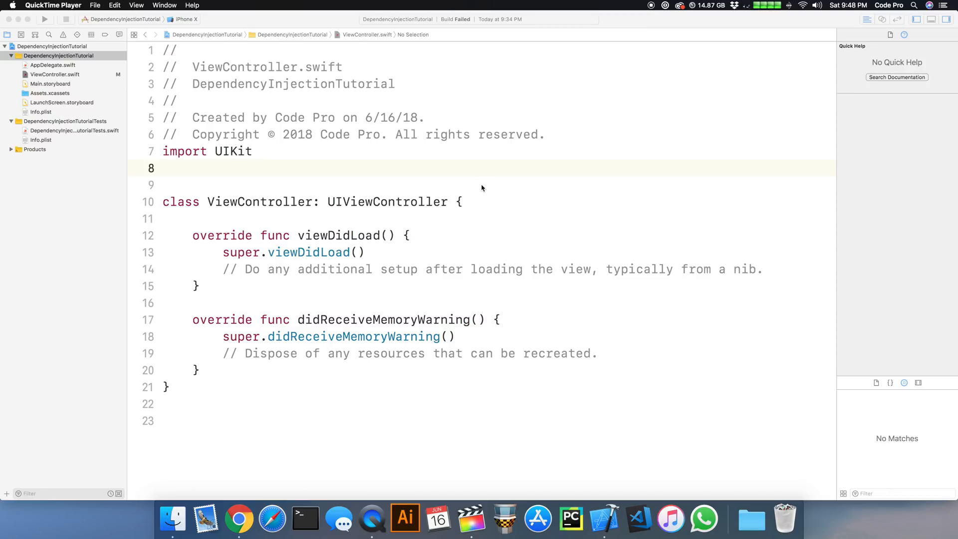
pyautogui.moveTo(398, 120)
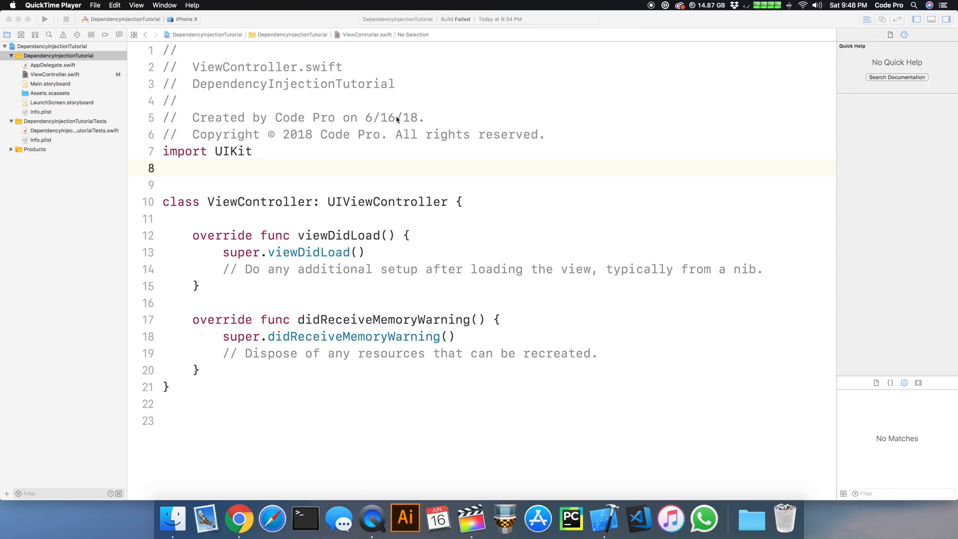
pyautogui.moveTo(374, 164)
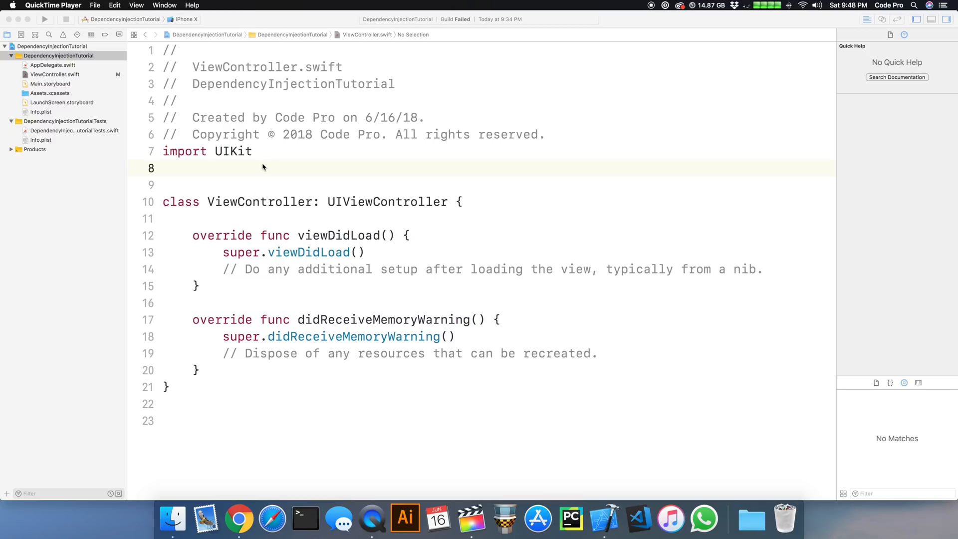
pyautogui.moveTo(338, 184)
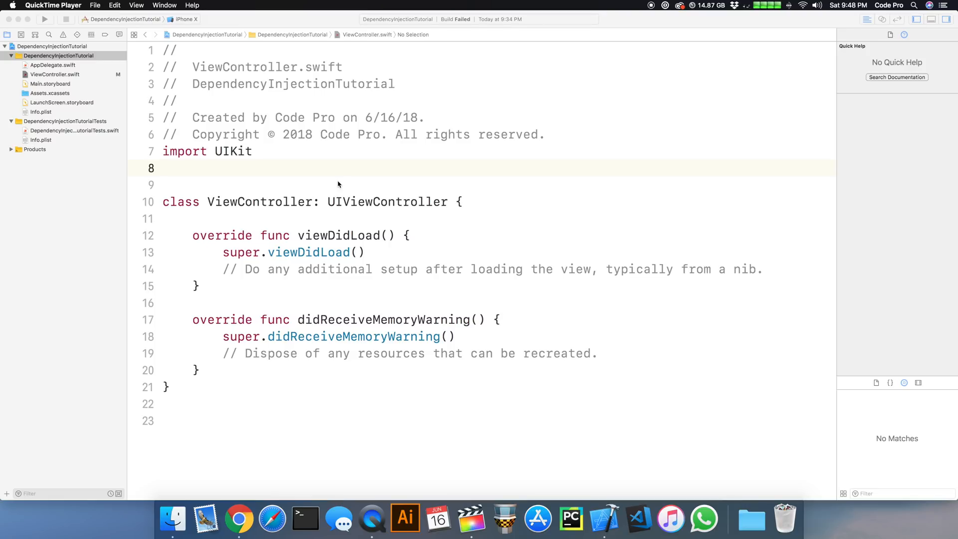
pyautogui.moveTo(345, 182)
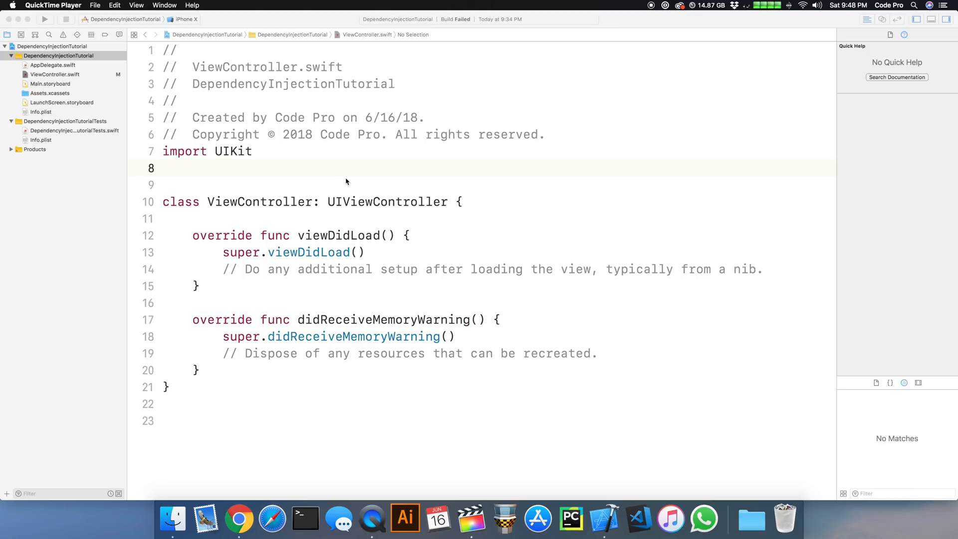
# Review Programmer's name and computerUsed properties in ViewController.swift.
pyautogui.click(44, 19)
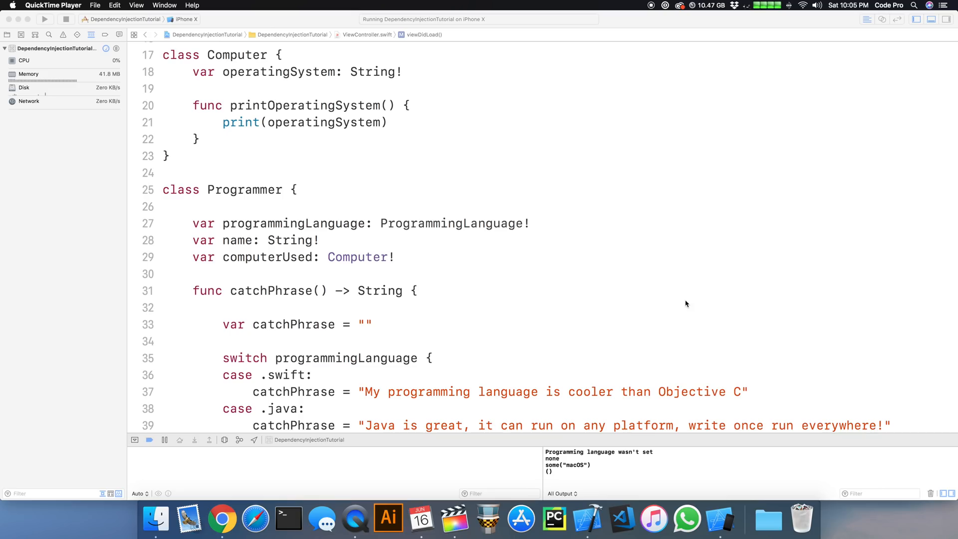
pyautogui.moveTo(408, 184)
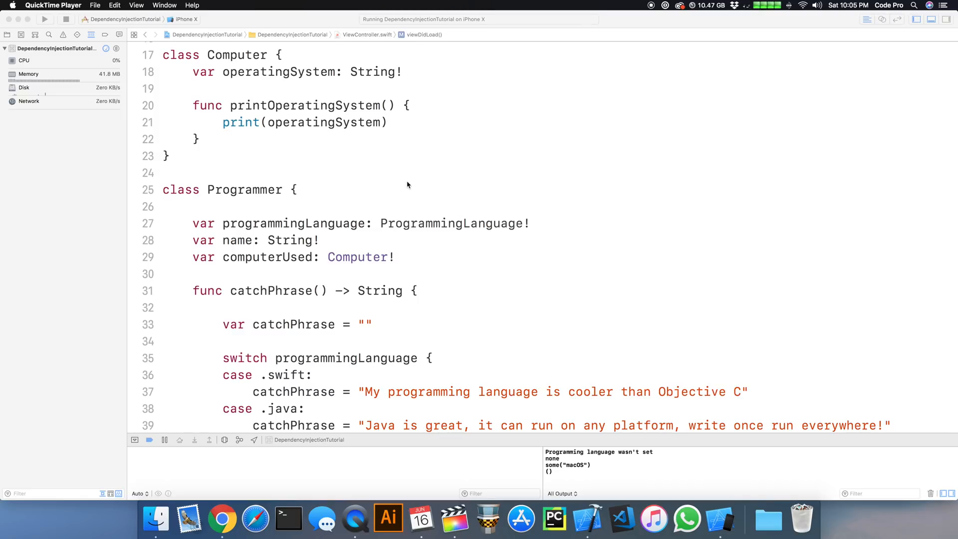
pyautogui.moveTo(326, 196)
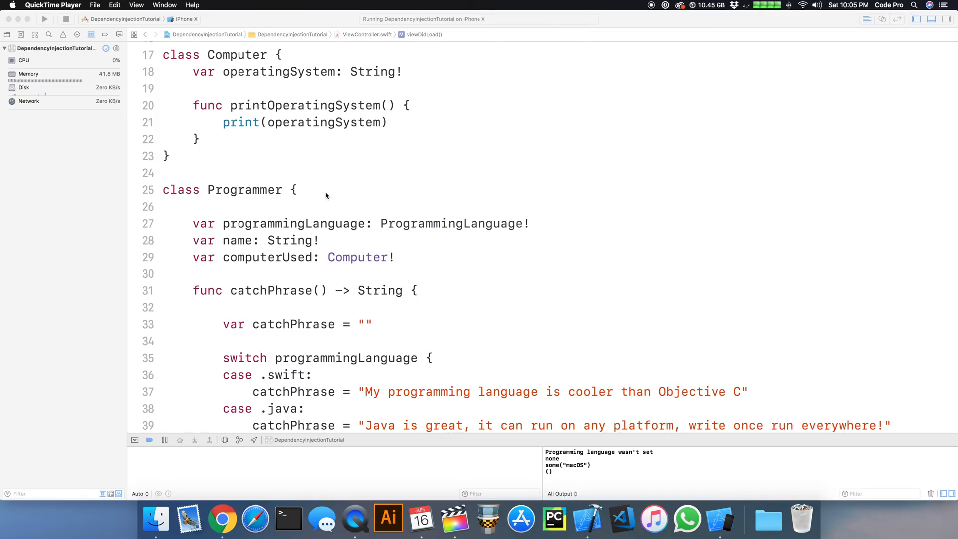
pyautogui.scroll(-3)
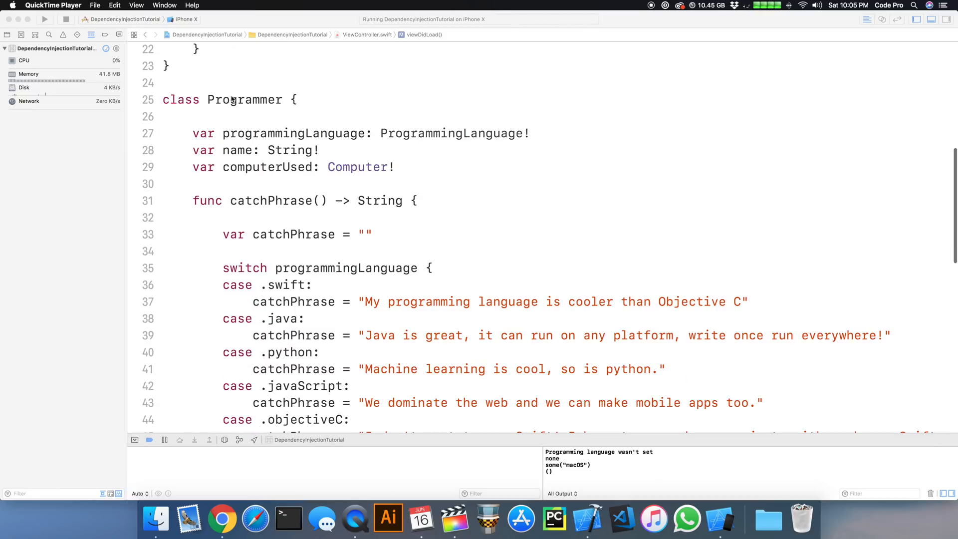
pyautogui.moveTo(313, 140)
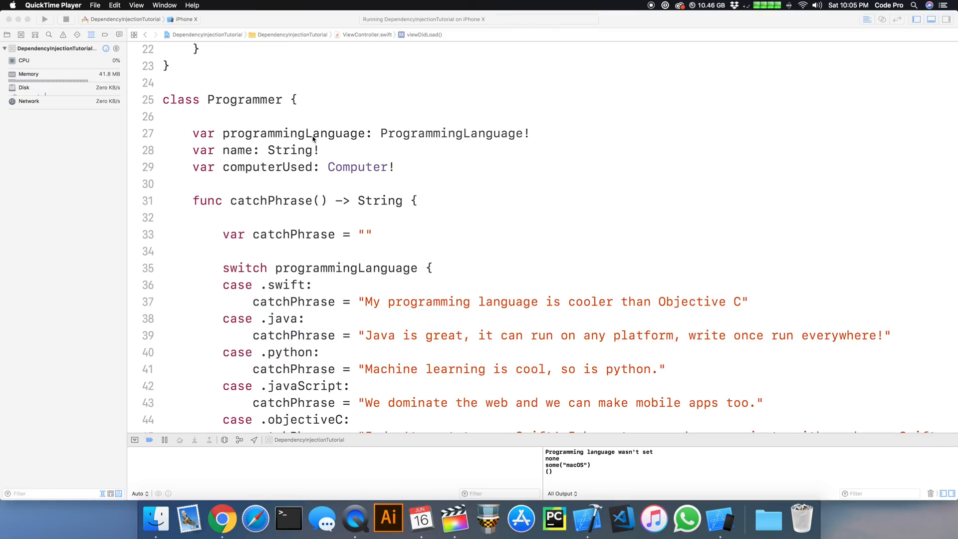
pyautogui.moveTo(409, 168)
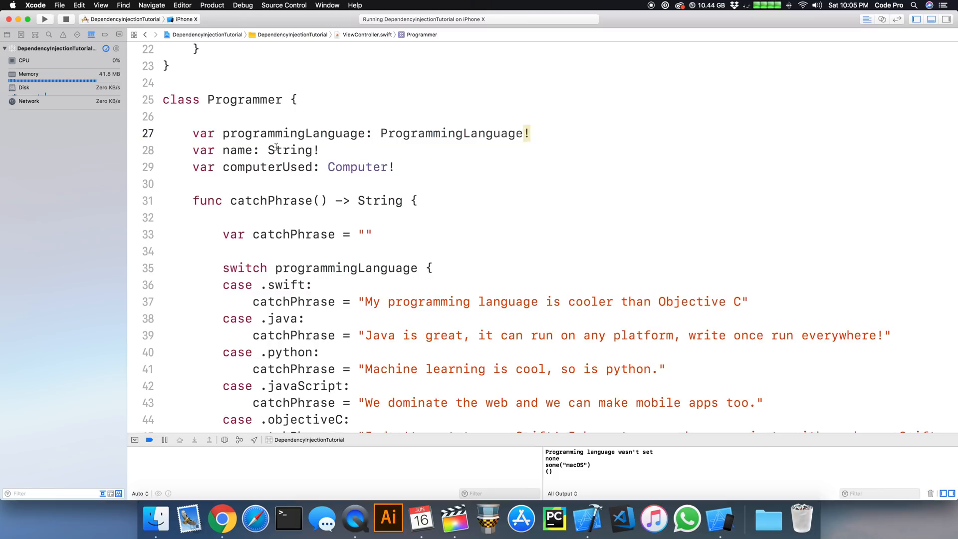
pyautogui.doubleClick(293, 133)
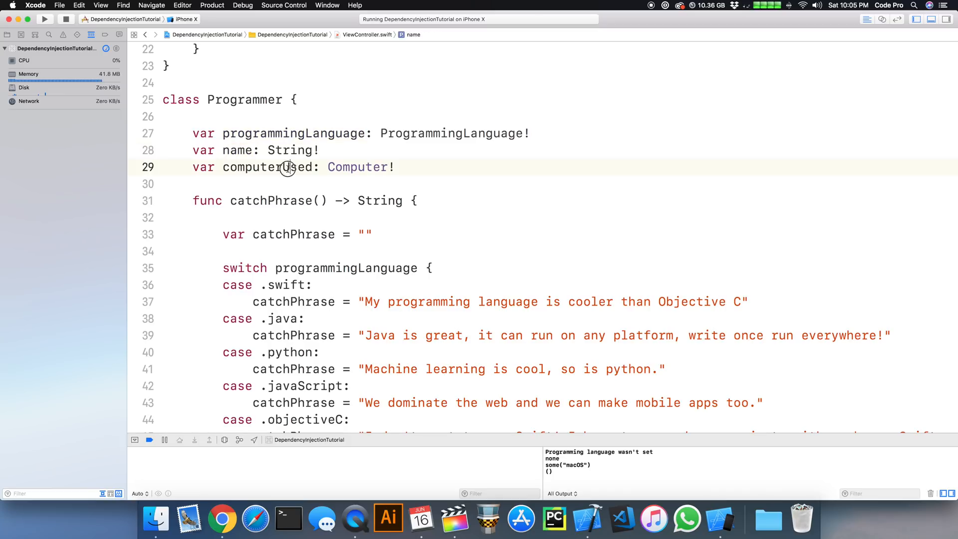
pyautogui.doubleClick(267, 167)
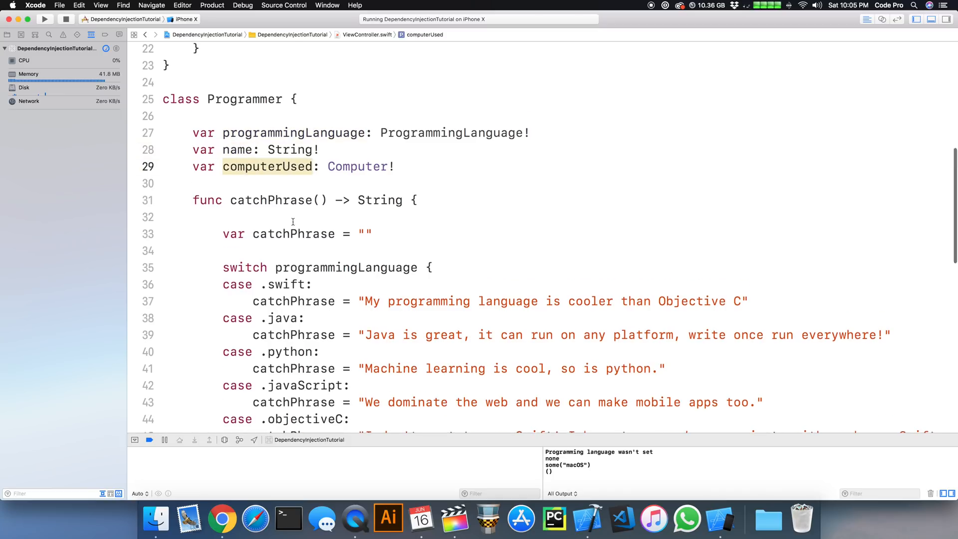
# Comment out programmer.computerUsed = computer, print printOperatingSystem(), and run the app.
pyautogui.scroll(-3)
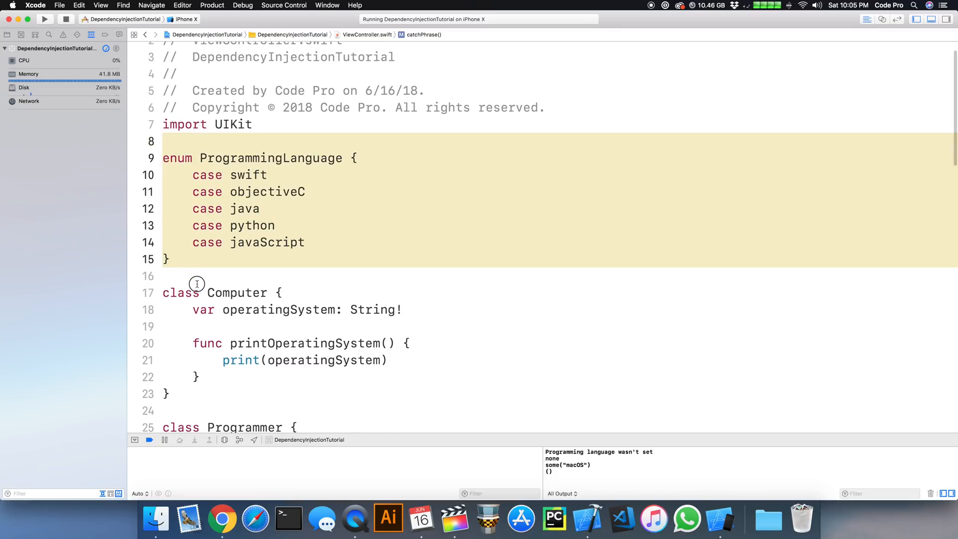
pyautogui.doubleClick(267, 191)
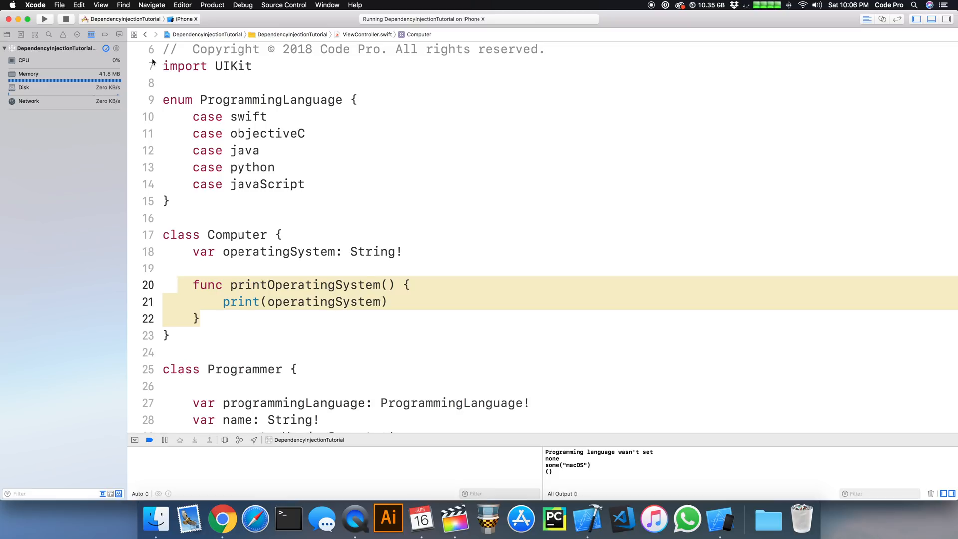
pyautogui.scroll(-3)
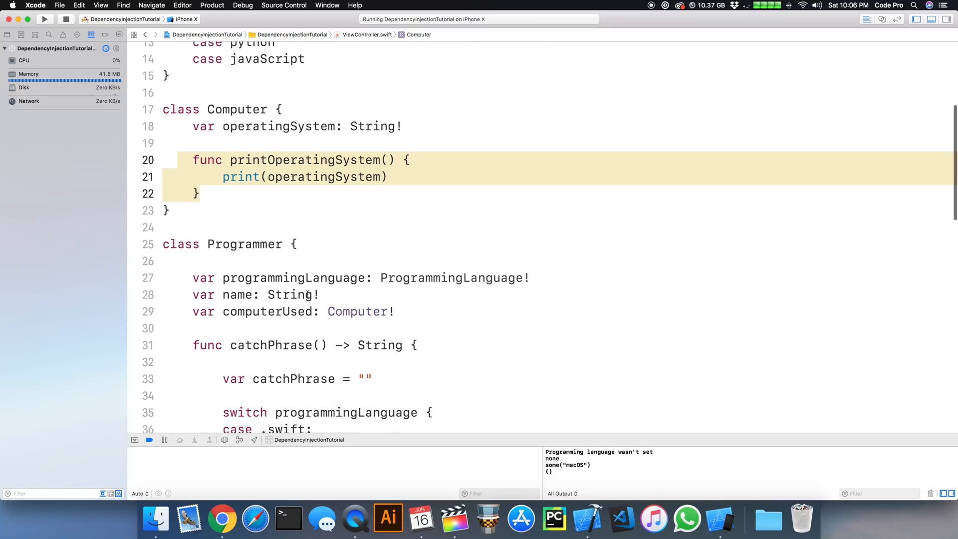
pyautogui.scroll(-3)
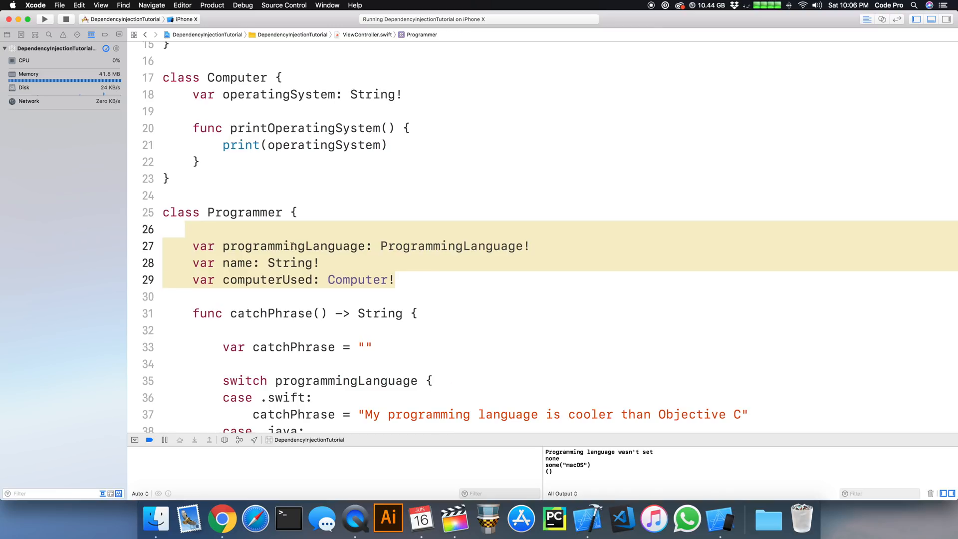
pyautogui.scroll(-3)
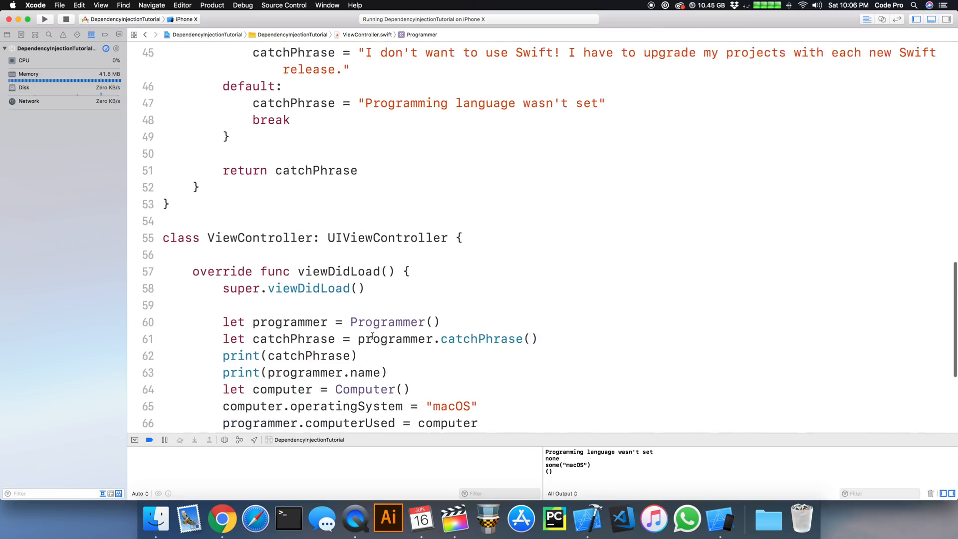
pyautogui.scroll(-3)
pyautogui.write('//')
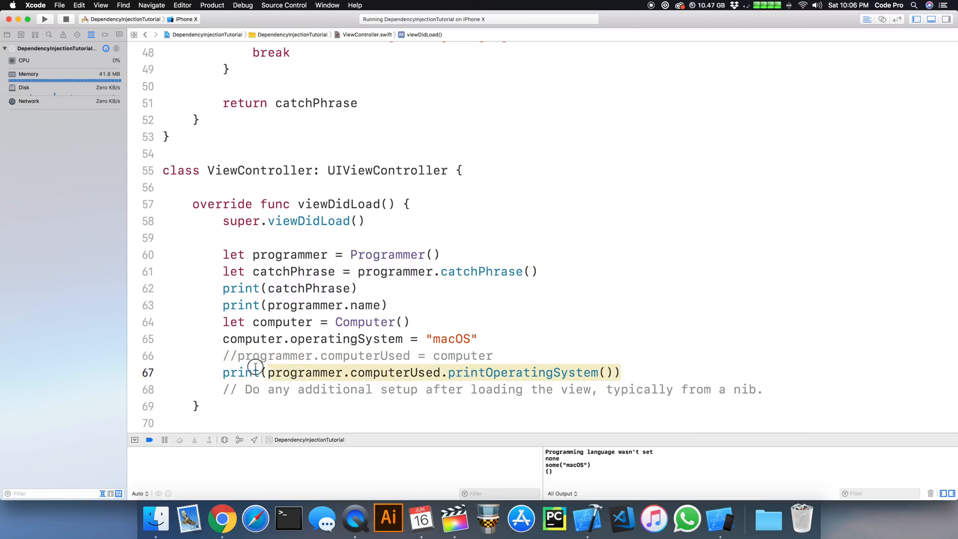
pyautogui.click(239, 373)
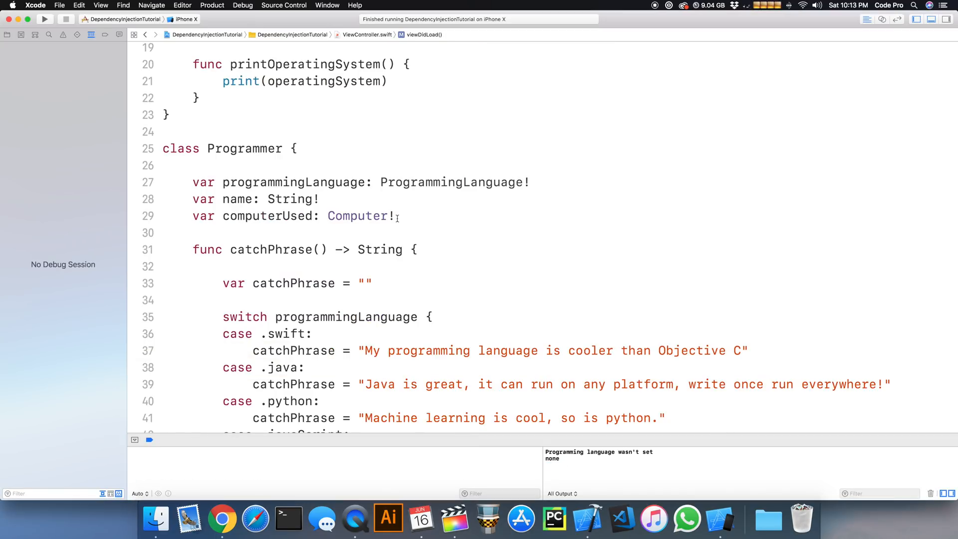
# Remove the ! after Computer so computerUsed is non-optional, triggering the no-initializers error.
pyautogui.click(385, 216)
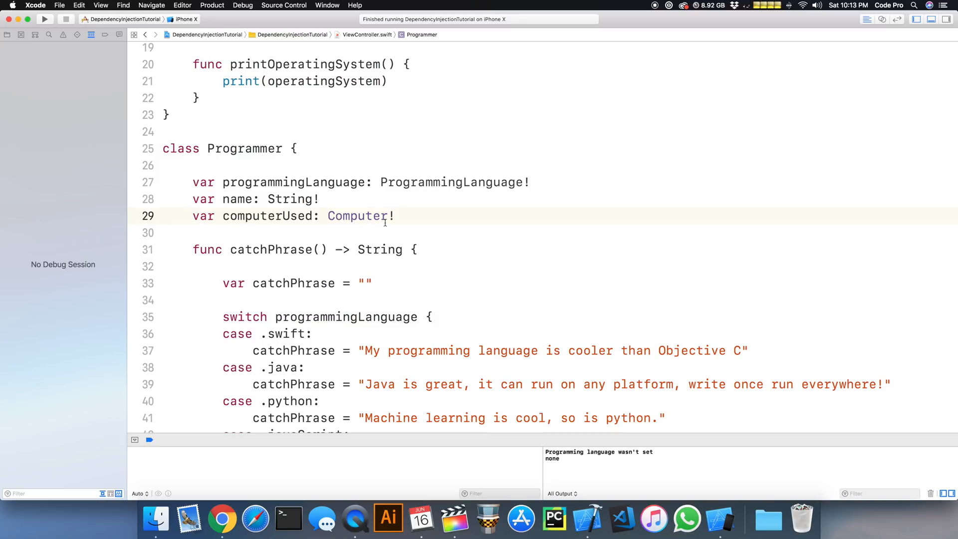
pyautogui.press('backspace')
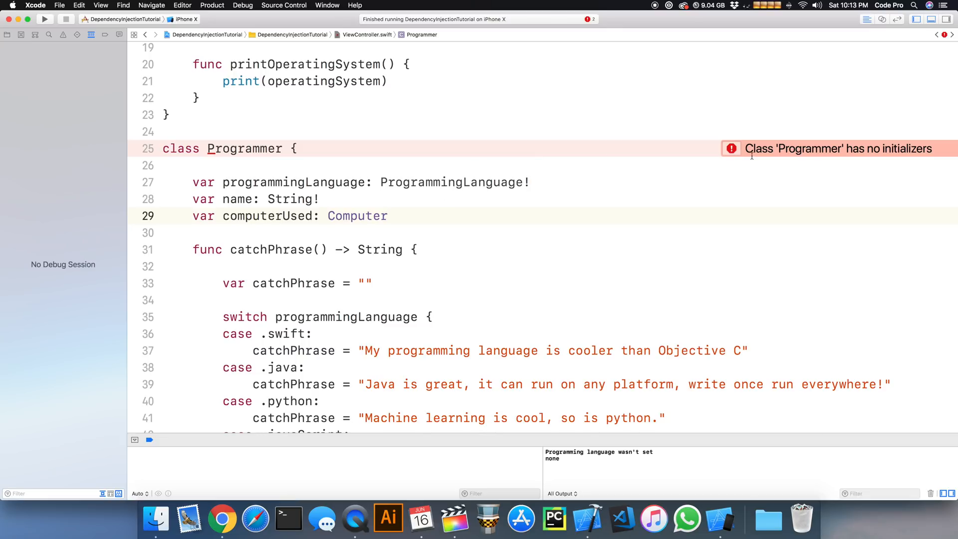
pyautogui.moveTo(845, 163)
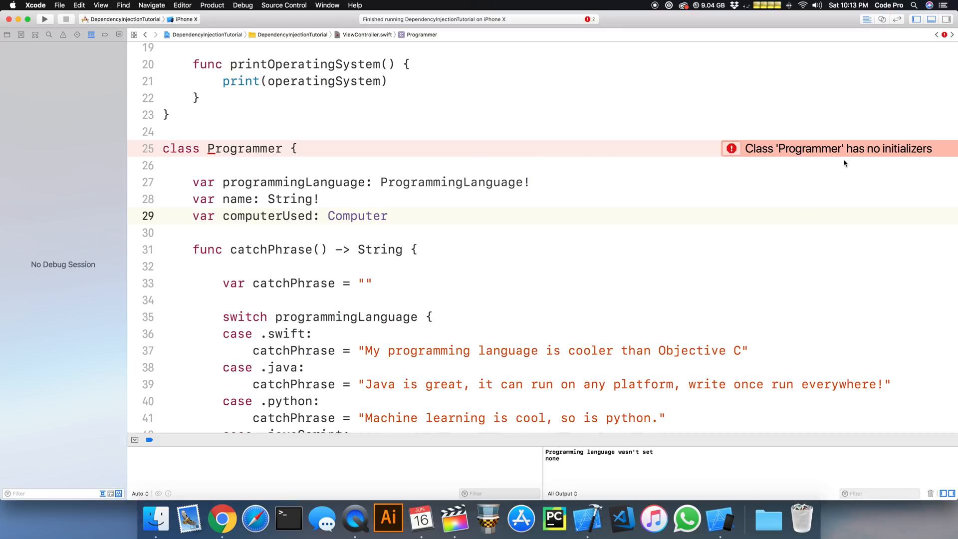
pyautogui.click(387, 216)
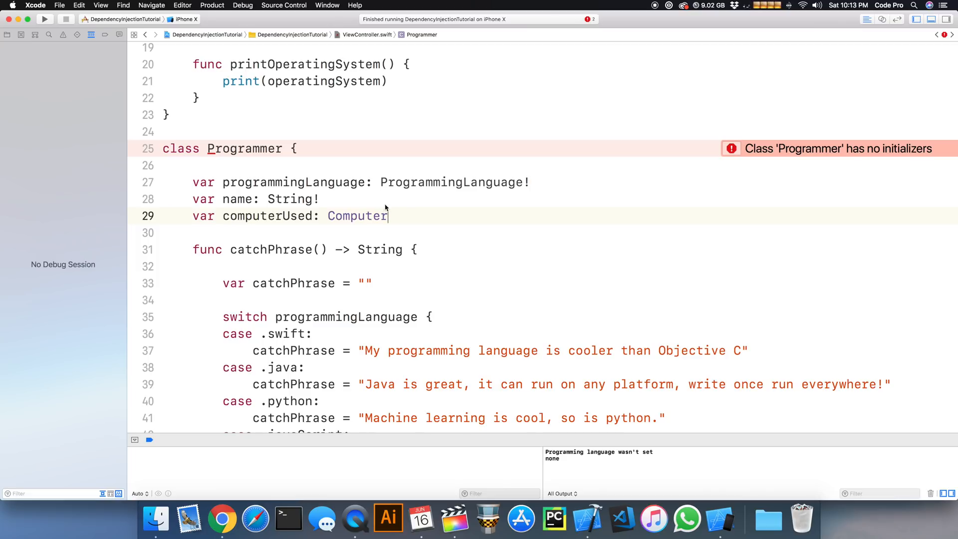
pyautogui.moveTo(402, 223)
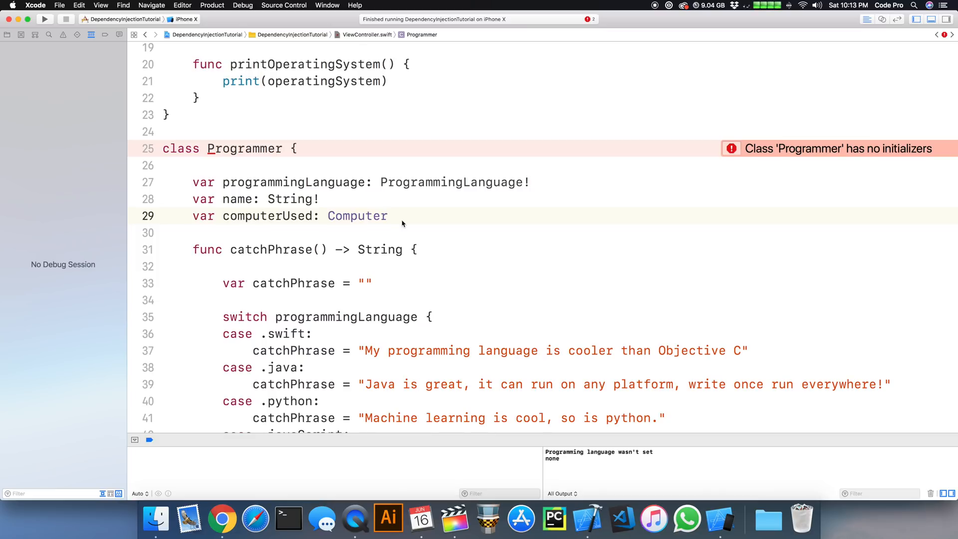
pyautogui.click(388, 215)
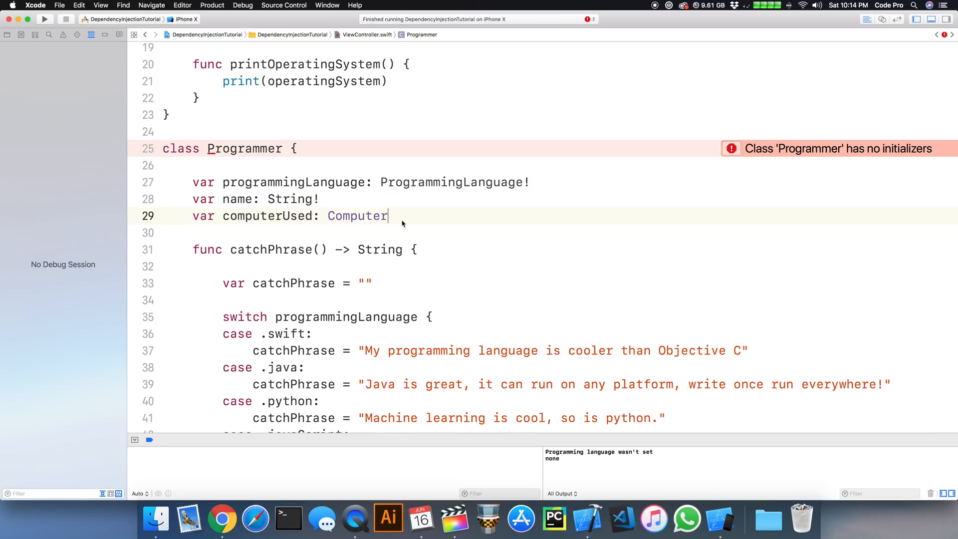
# Add init(computerUser: Computer) assigning self.computerUsed = computerUsed to Programmer.
pyautogui.write('i')
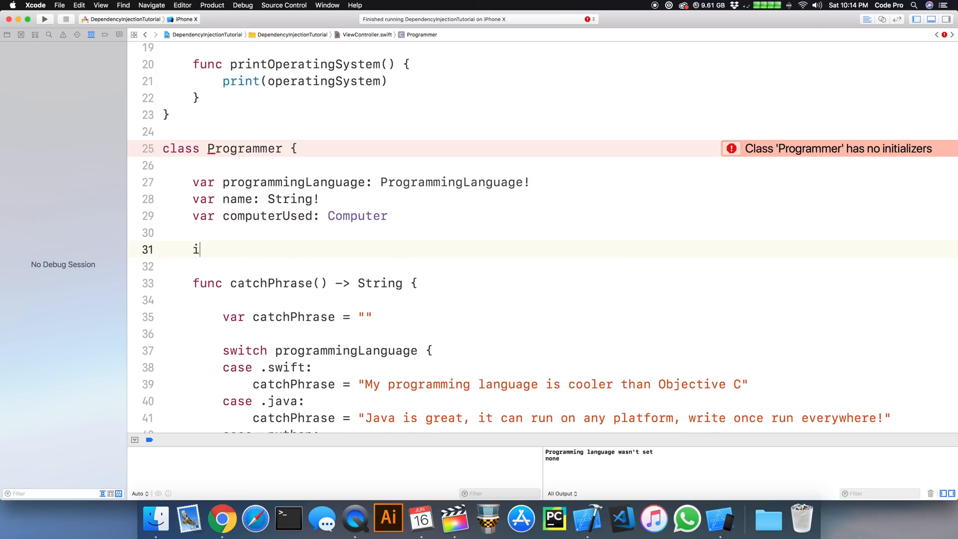
pyautogui.write('nit(c')
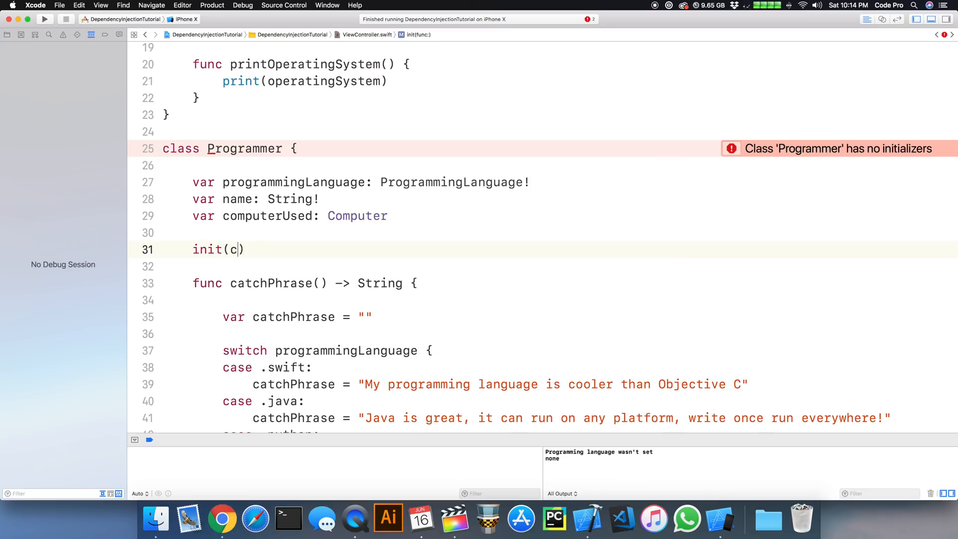
pyautogui.write('omputer')
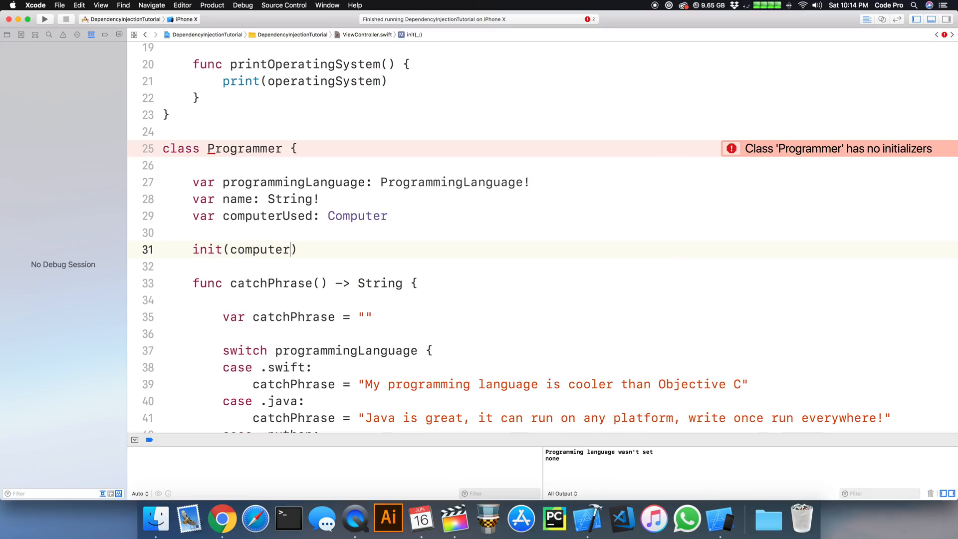
pyautogui.write('User: Computer')
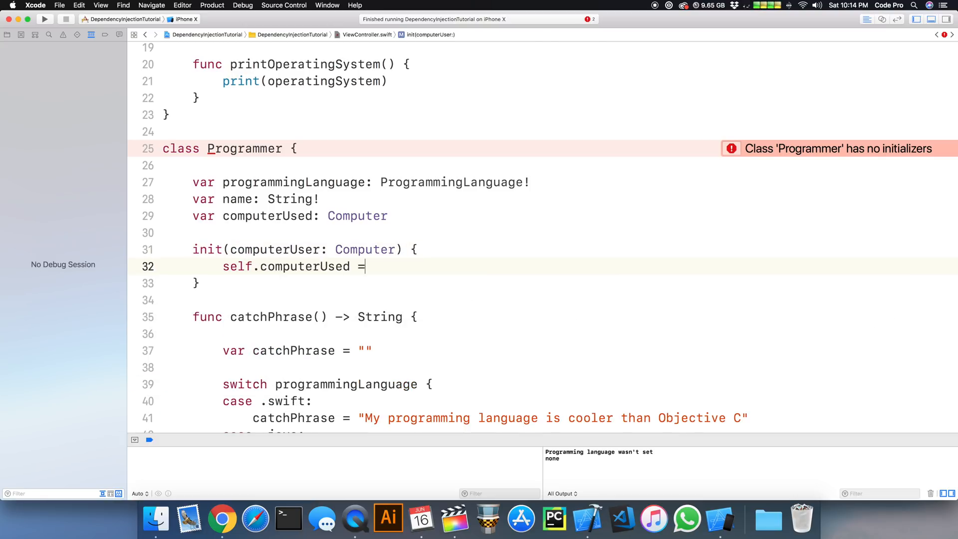
pyautogui.write('co')
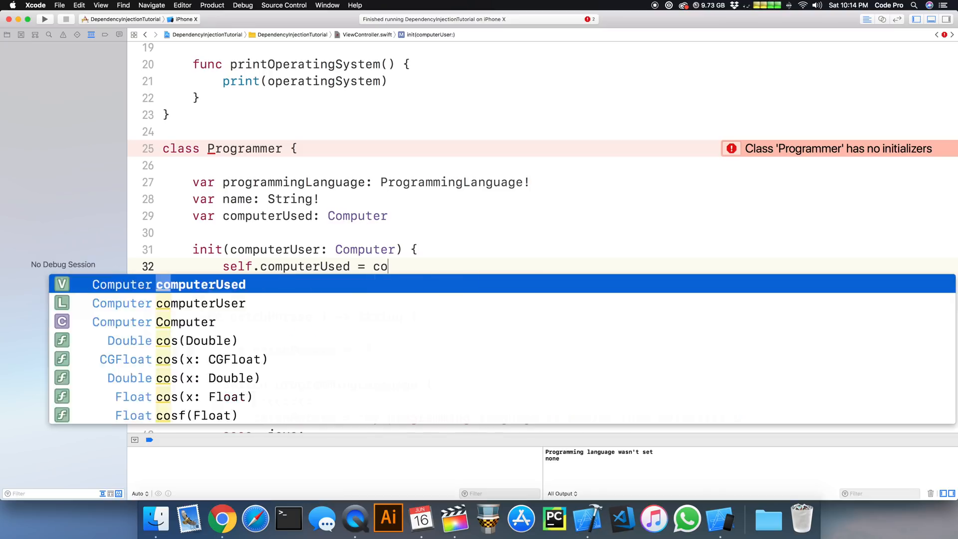
pyautogui.write('mputerUsed')
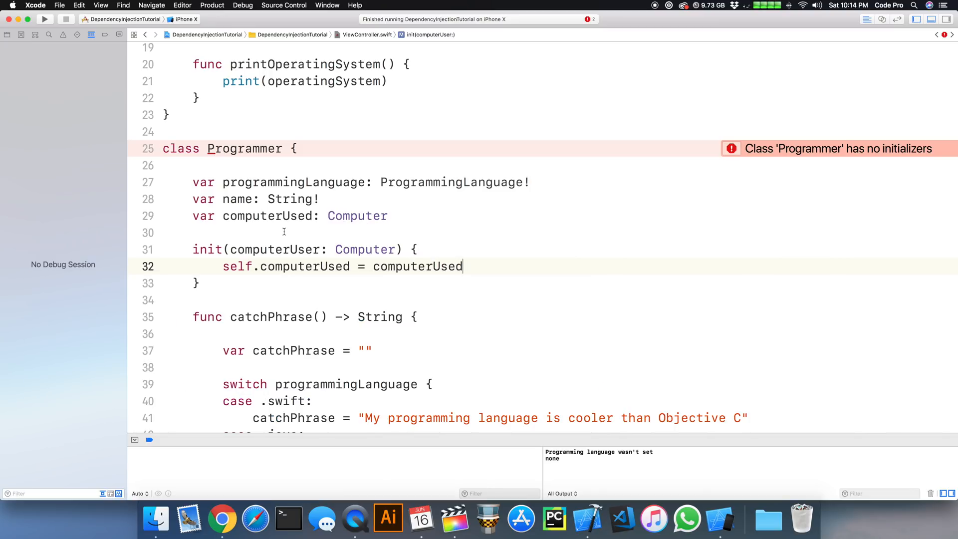
pyautogui.doubleClick(417, 266)
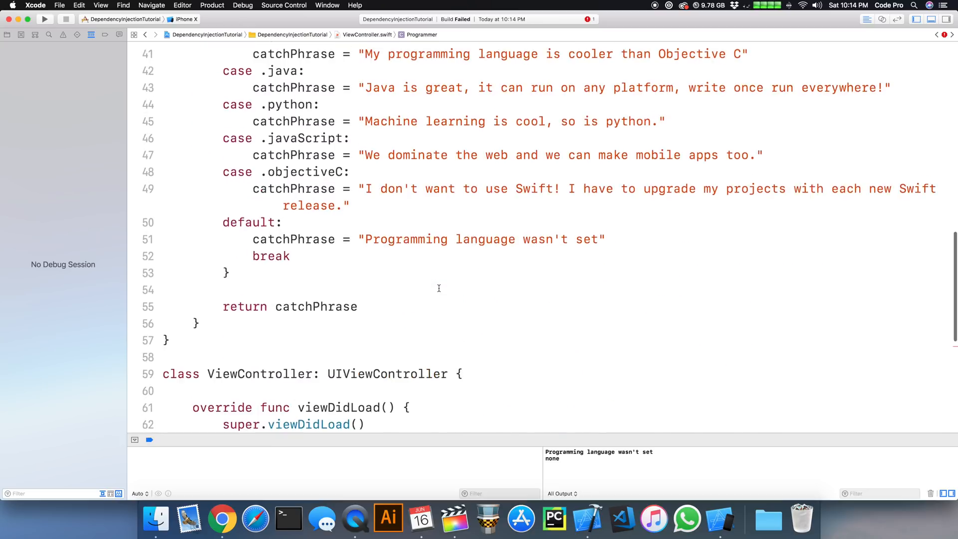
# Apply the Fix-it to insert the missing computerUsed: argument in the Programmer call.
pyautogui.scroll(-3)
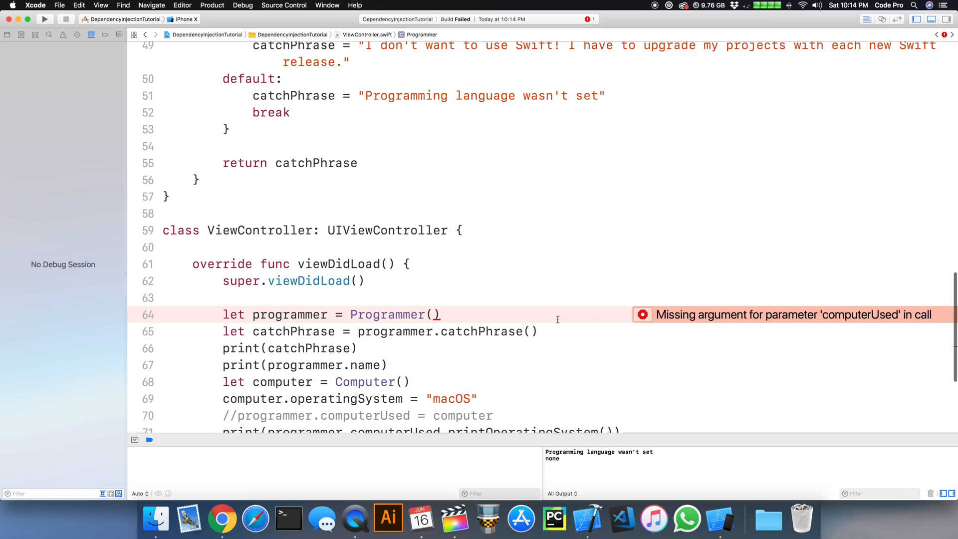
pyautogui.click(643, 314)
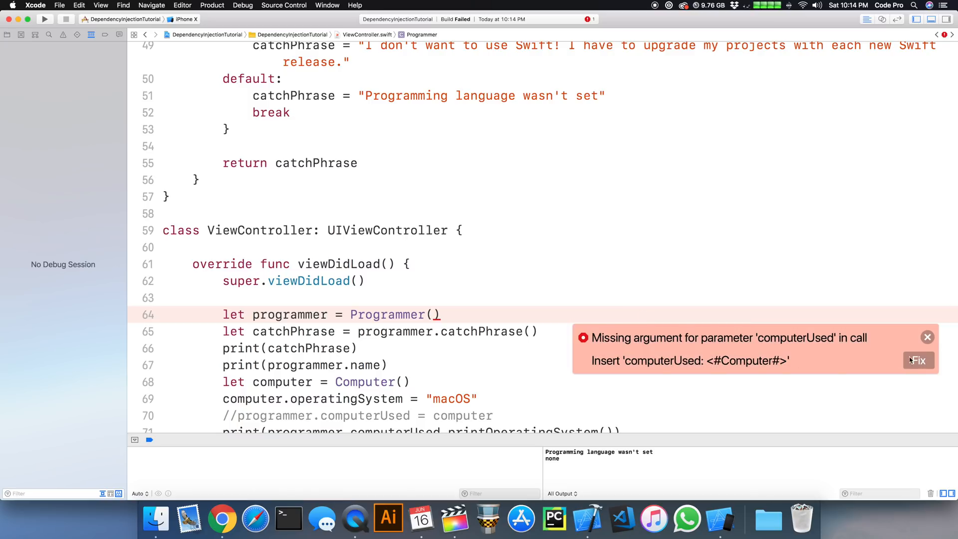
pyautogui.click(918, 360)
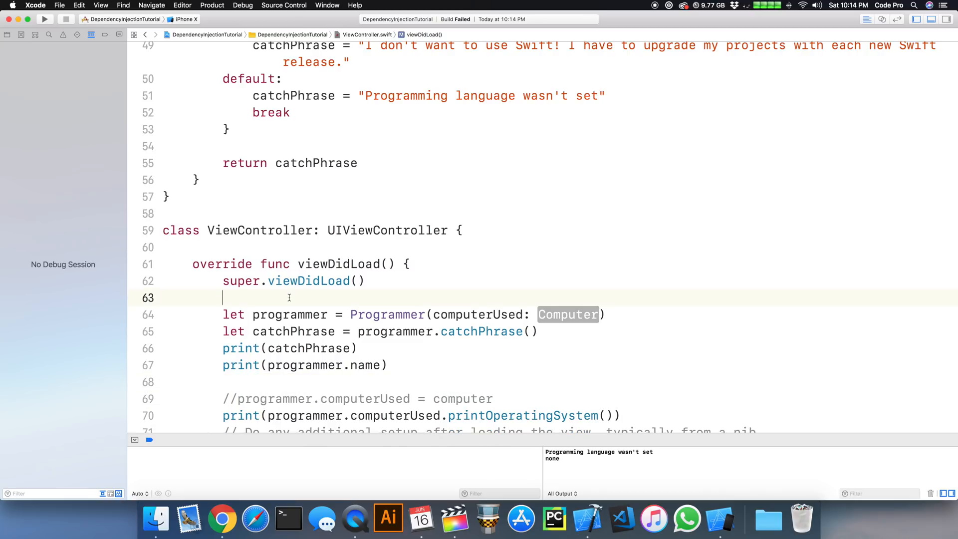
# Create let computer = Computer() above the call and rename the init parameter to computerUsed.
pyautogui.write('let computer = Computer()')
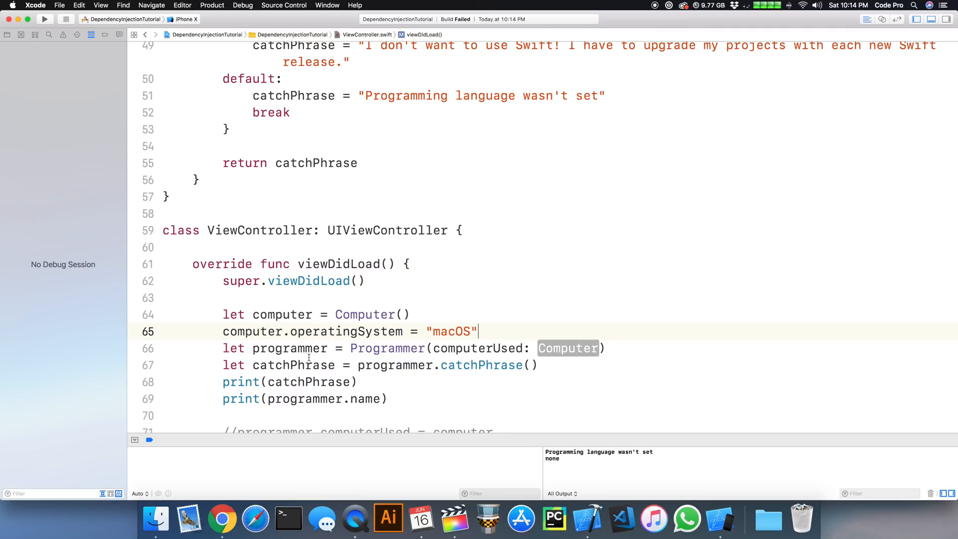
pyautogui.doubleClick(252, 331)
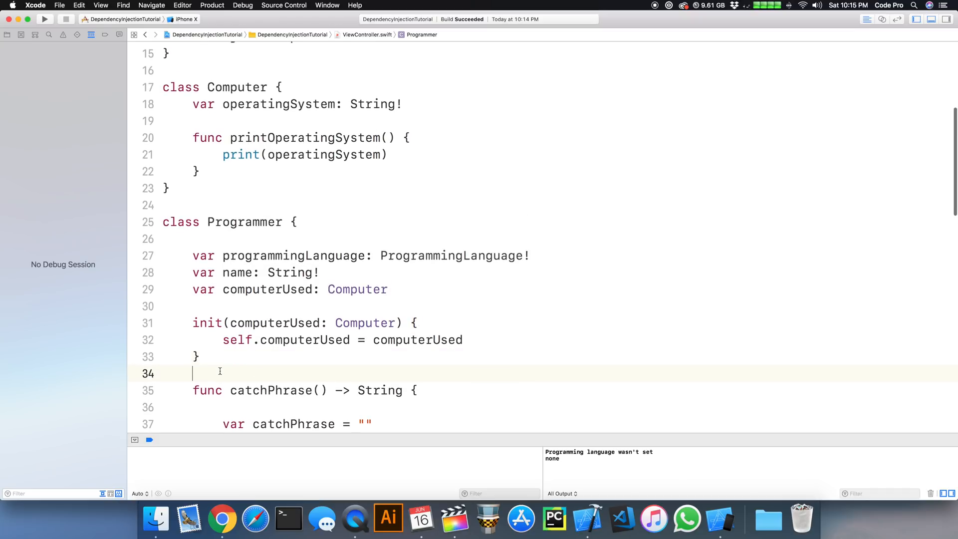
pyautogui.click(283, 323)
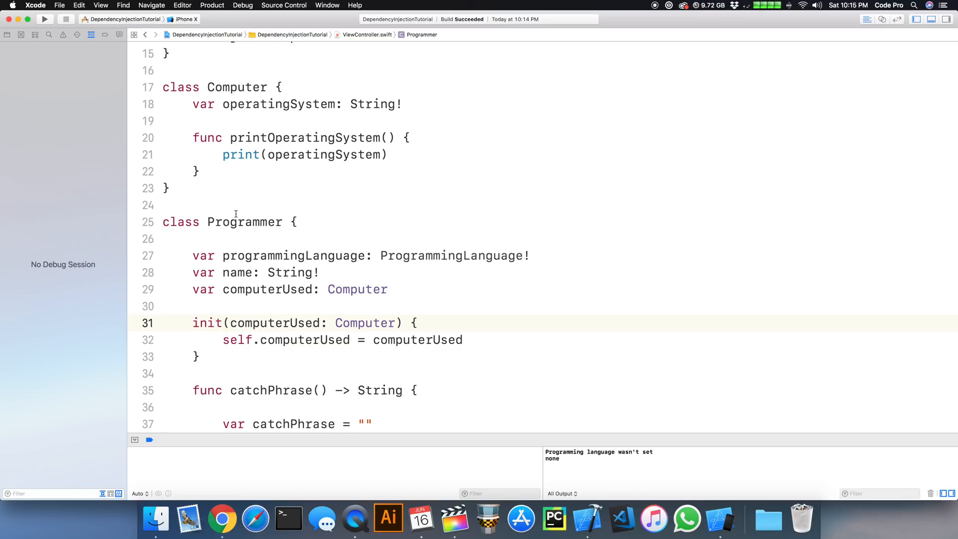
pyautogui.moveTo(364, 329)
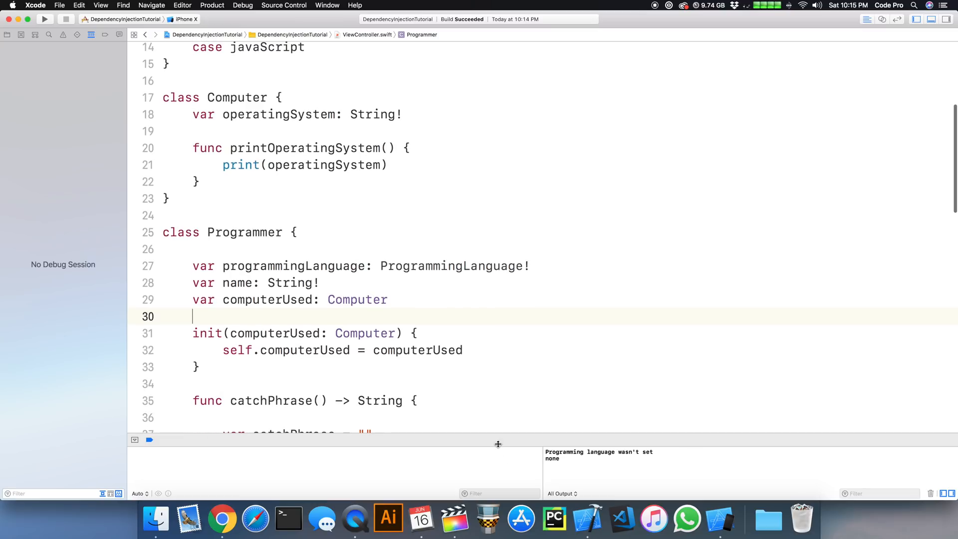
pyautogui.click(291, 283)
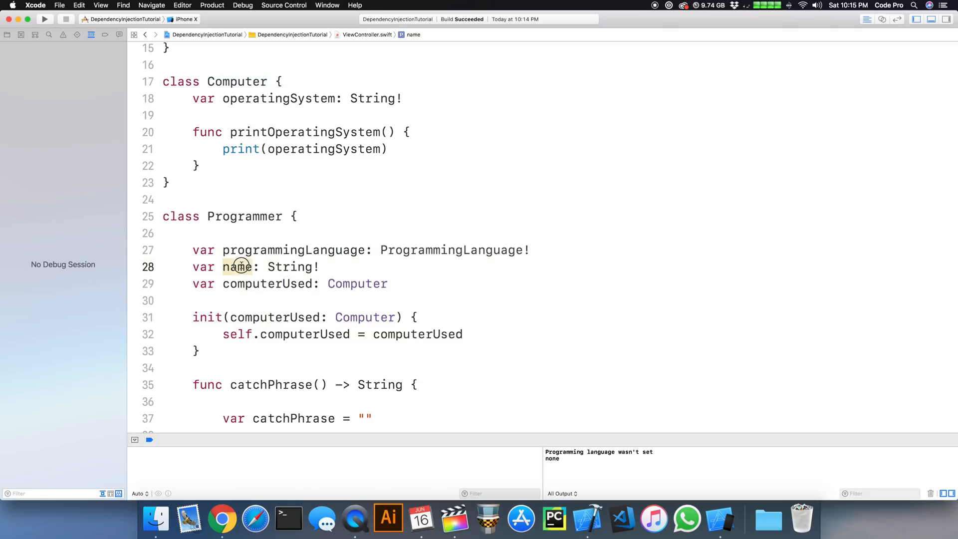
pyautogui.doubleClick(293, 250)
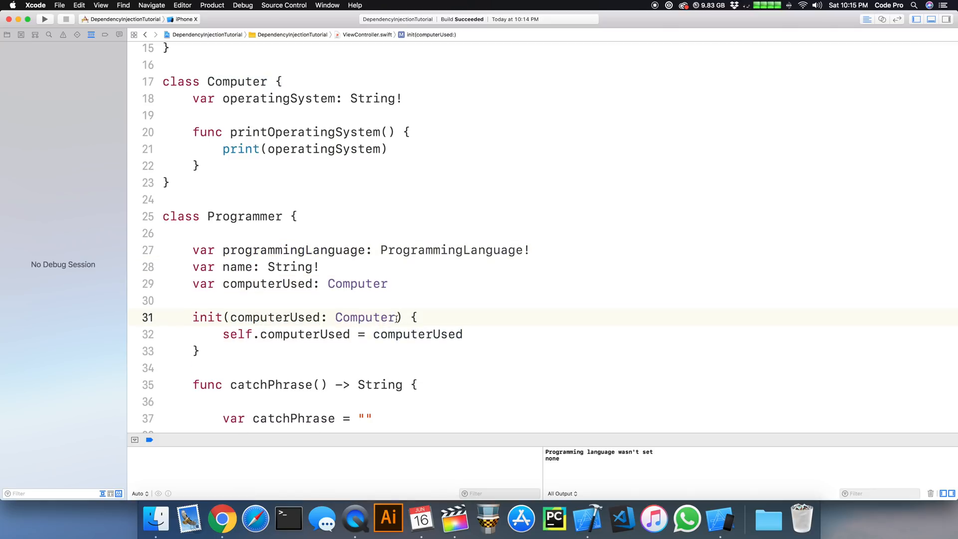
# Extend Programmer's init with name: String and programmingLanguage: ProgrammingLanguage parameters.
pyautogui.write(',')
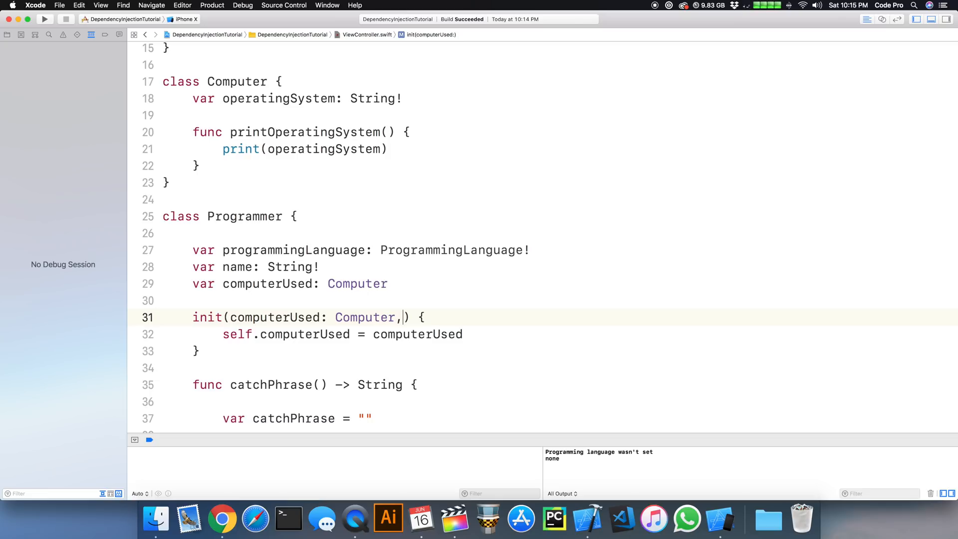
pyautogui.write('name:')
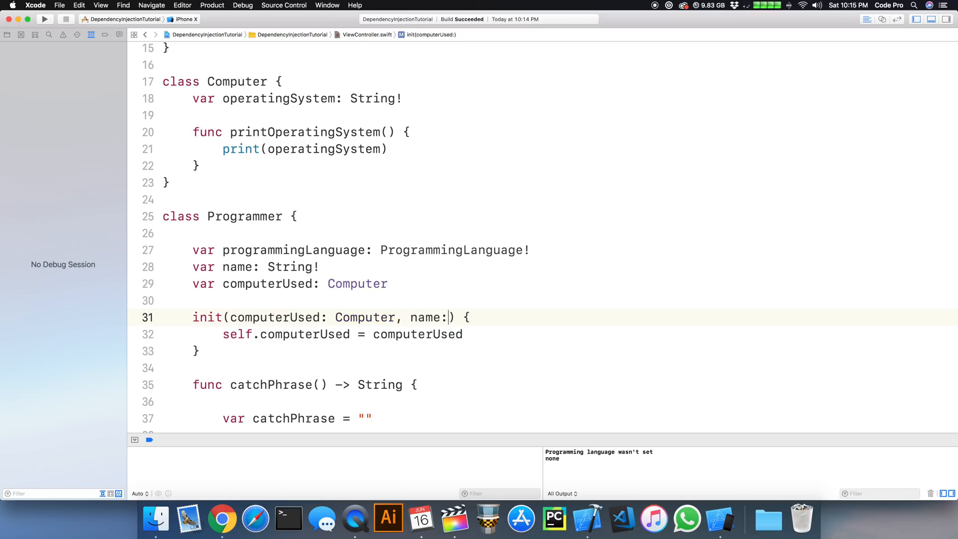
pyautogui.write('String,')
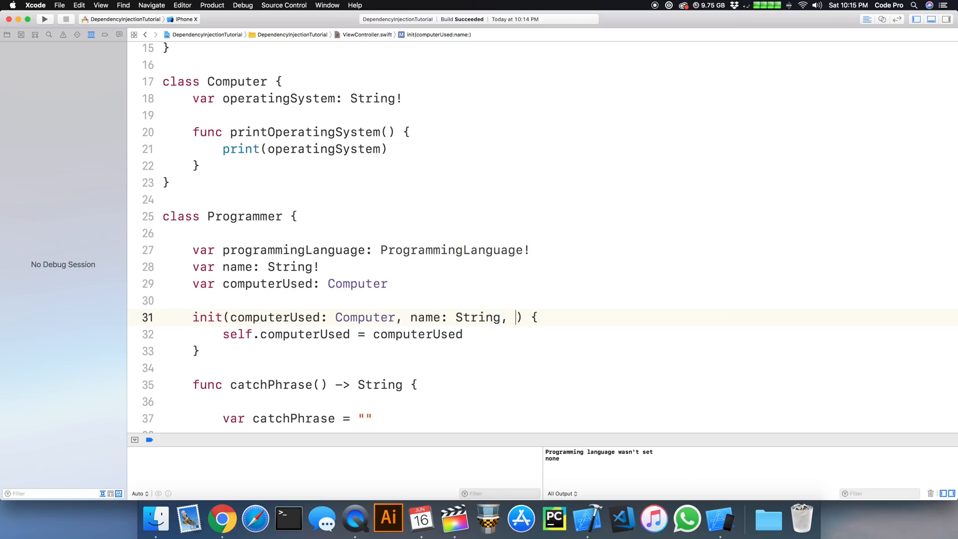
pyautogui.write('programm')
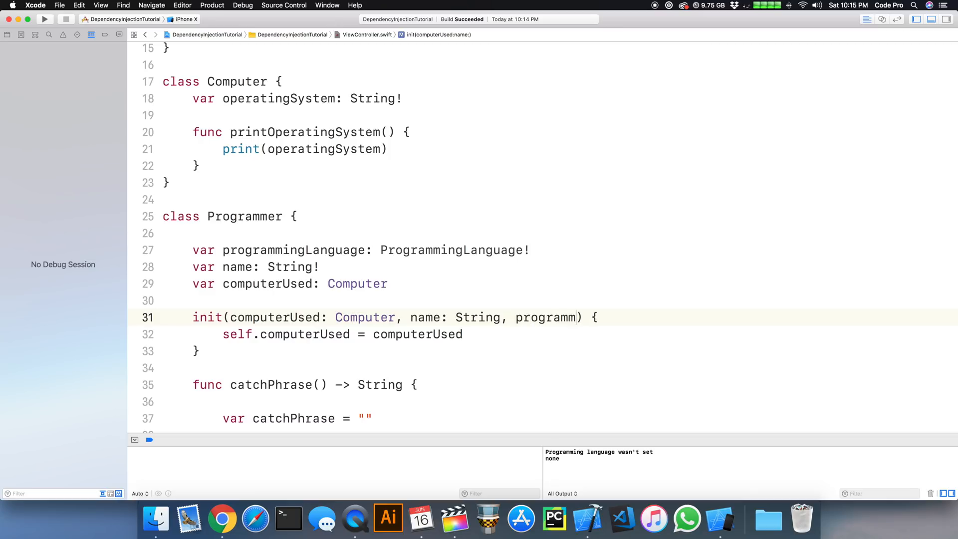
pyautogui.write('ingLanguage: P')
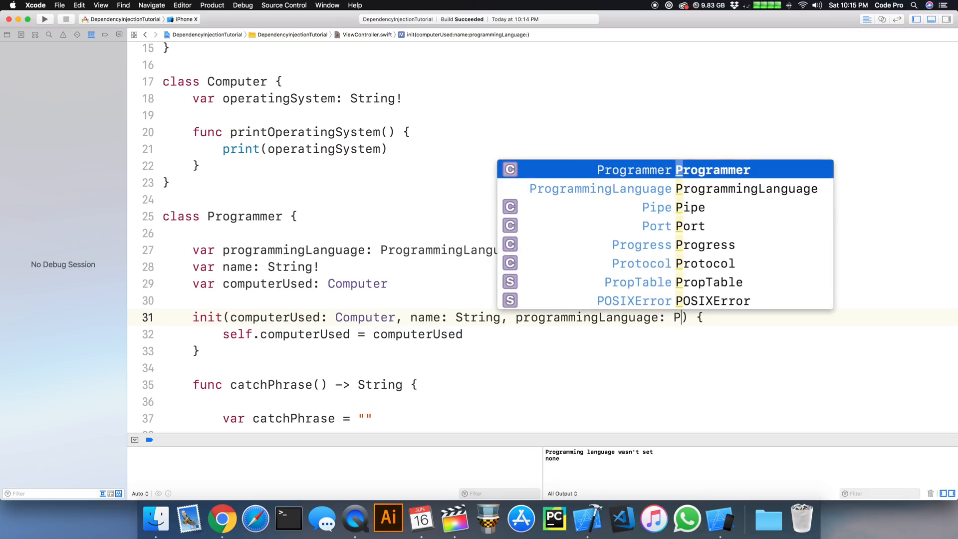
pyautogui.write('o')
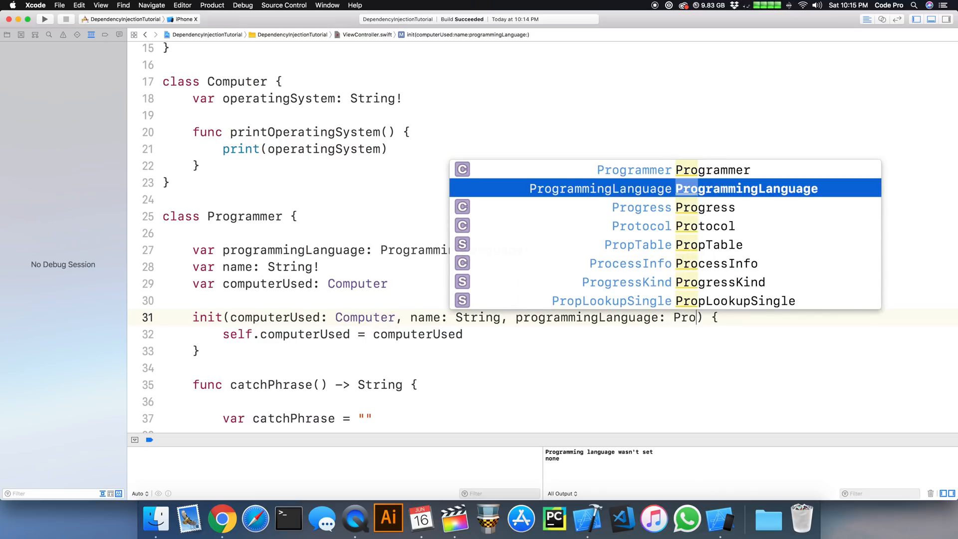
pyautogui.press('return')
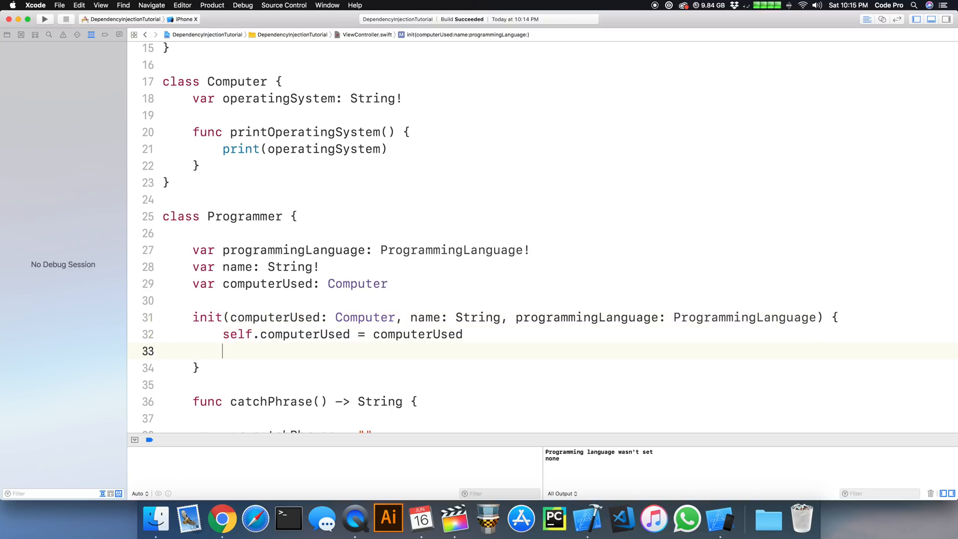
# Assign self.name = name and self.programmingLanguage = programmingLanguage in the init body.
pyautogui.write('se')
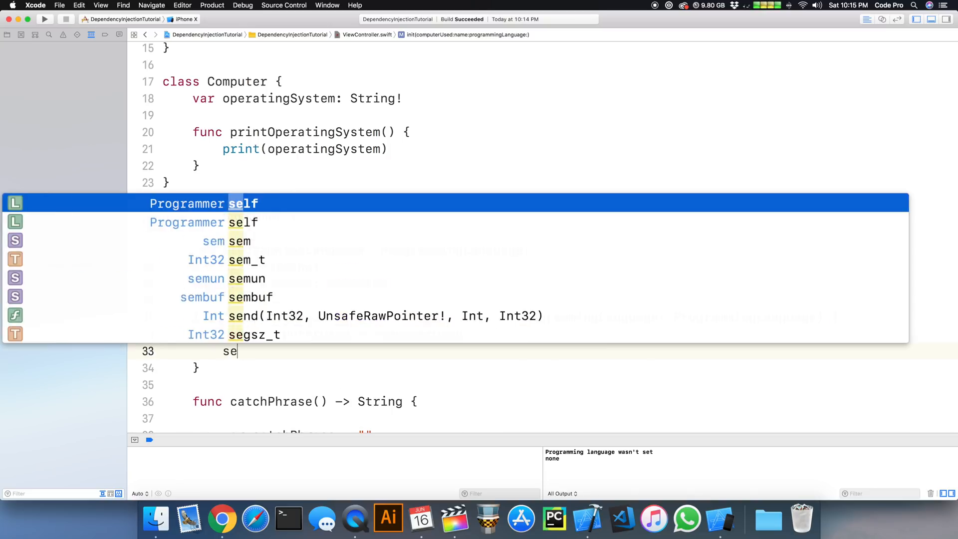
pyautogui.write('lf.name = name')
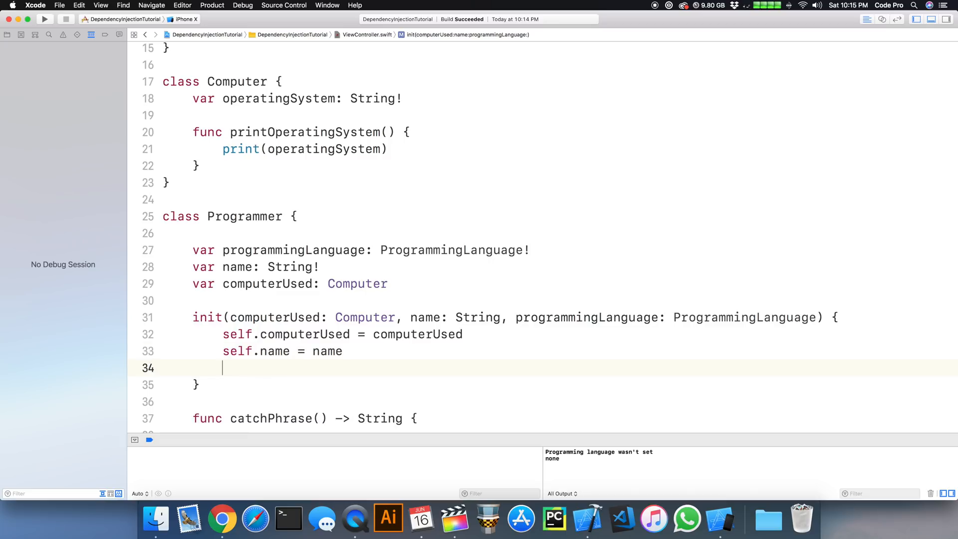
pyautogui.write('self')
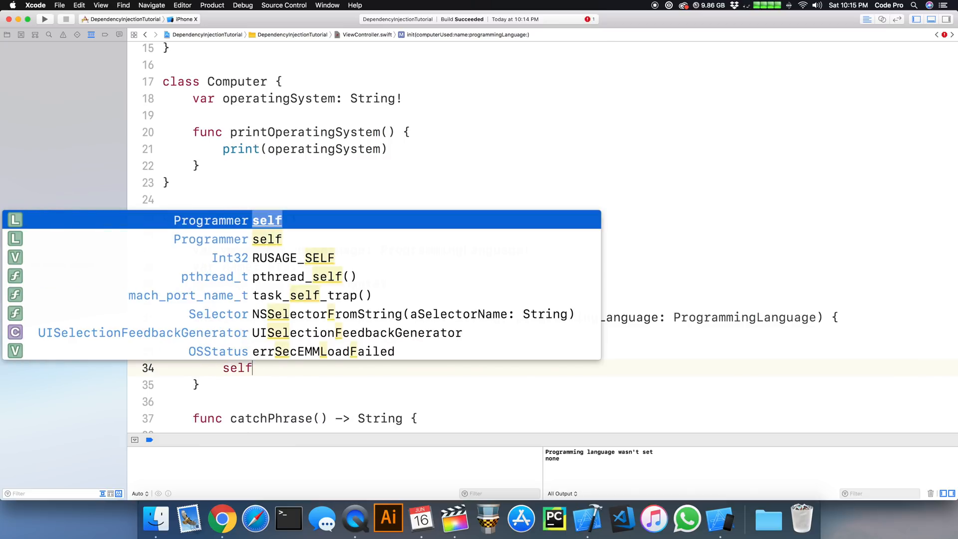
pyautogui.write('.p')
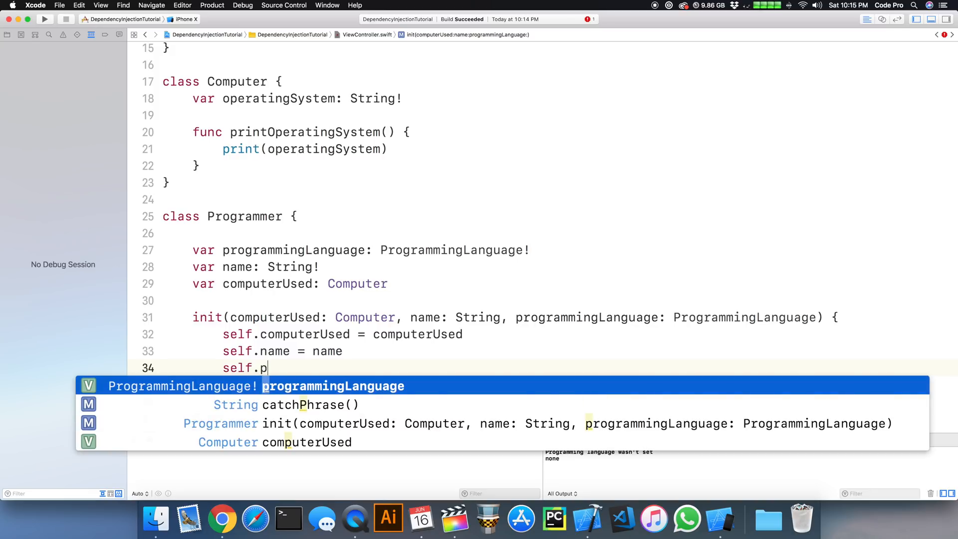
pyautogui.write('rogrammingLanguage = programmingLanguage')
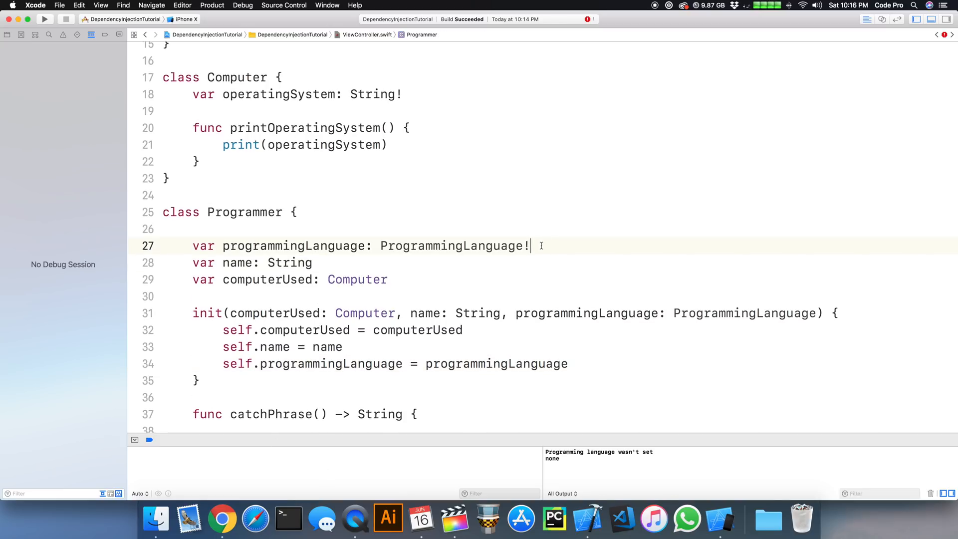
# Drop programmingLanguage's force-unwrap and change programmingLanguage, name and computerUsed from var to let.
pyautogui.press('backspace')
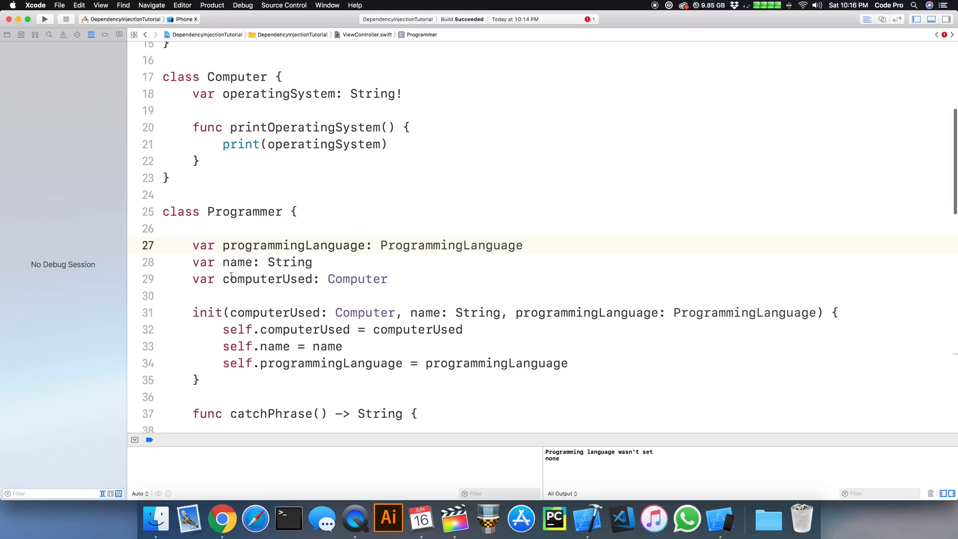
pyautogui.doubleClick(203, 279)
pyautogui.write('l')
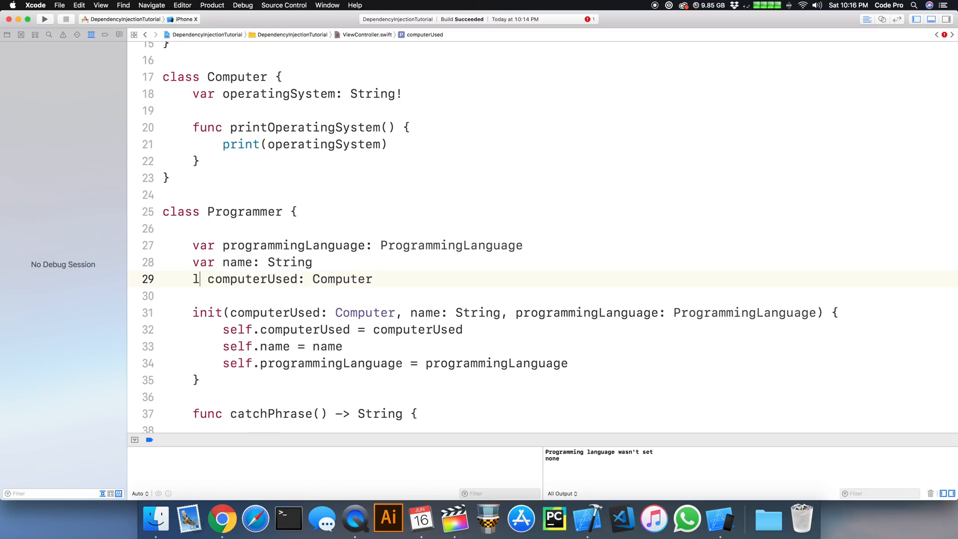
pyautogui.write('et')
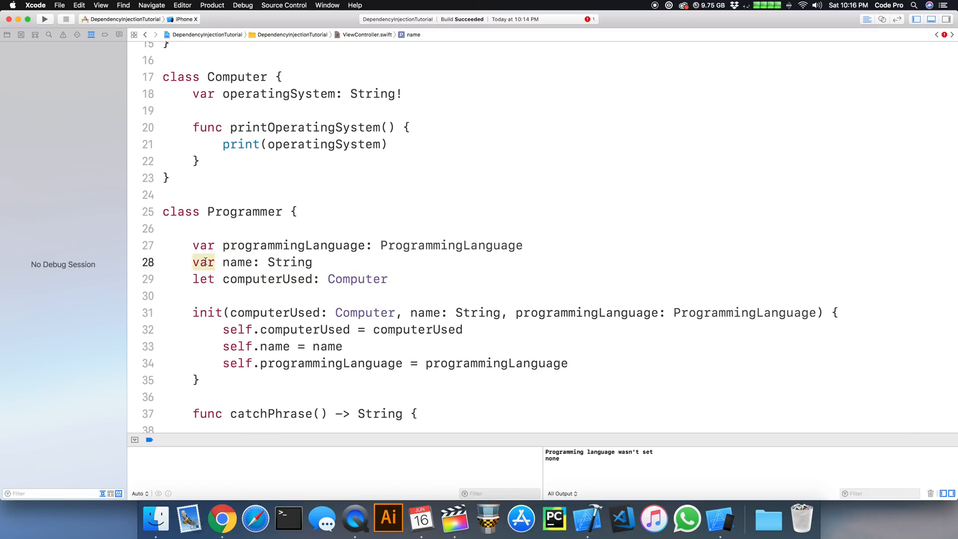
pyautogui.write('let')
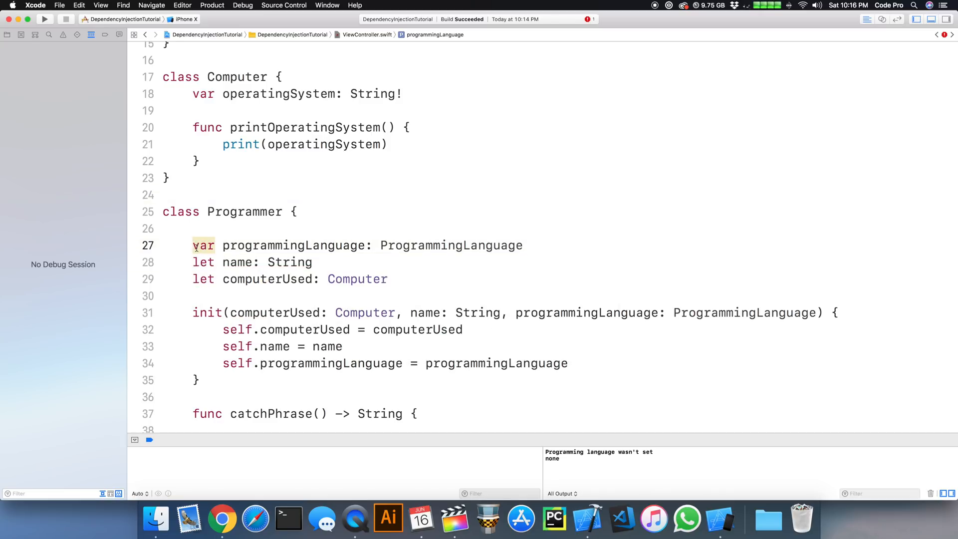
pyautogui.write('let')
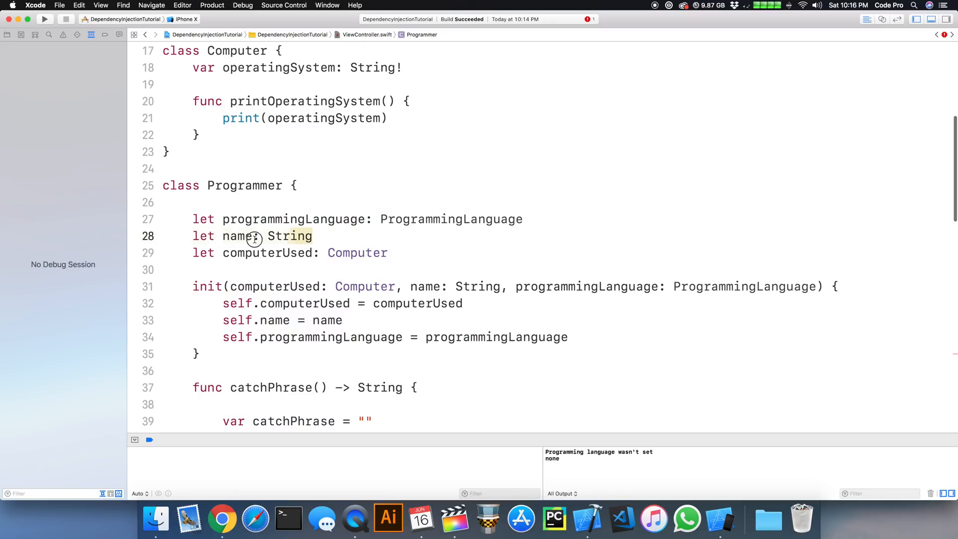
pyautogui.tripleClick(253, 236)
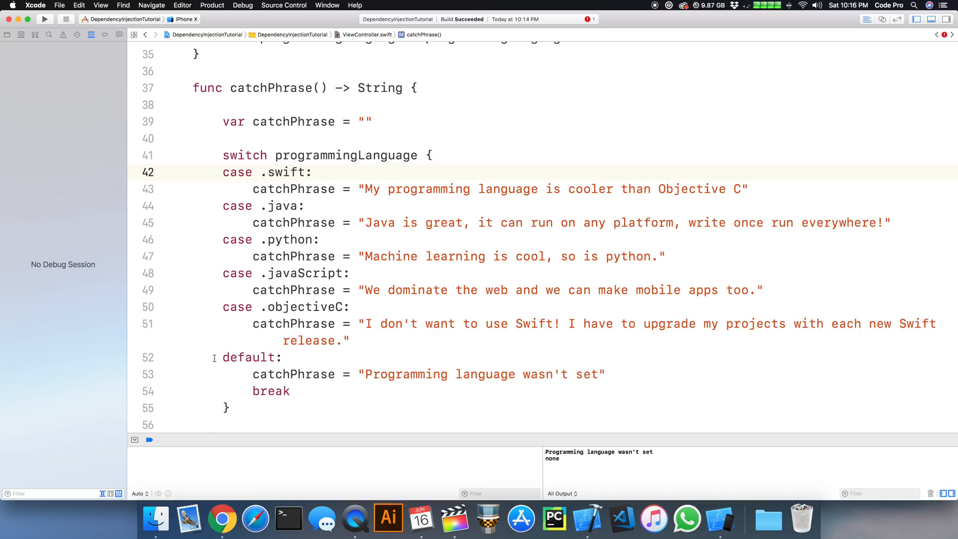
# Delete the default case and its break from catchPhrase()'s switch.
pyautogui.doubleClick(248, 357)
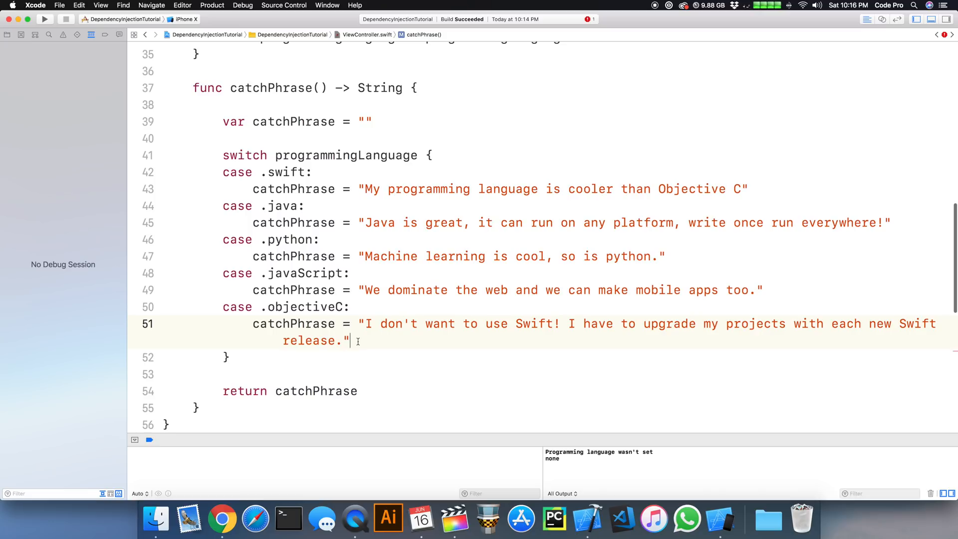
pyautogui.scroll(-3)
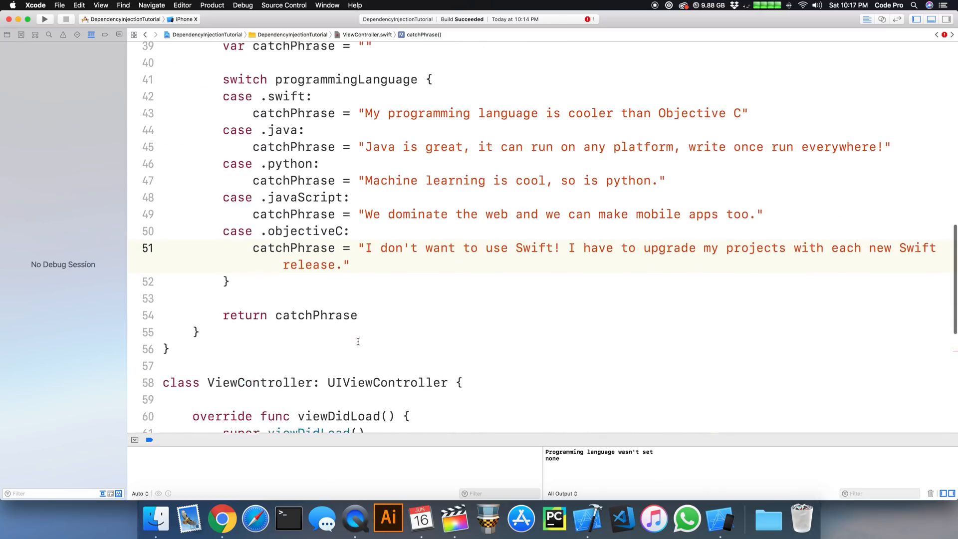
pyautogui.scroll(-3)
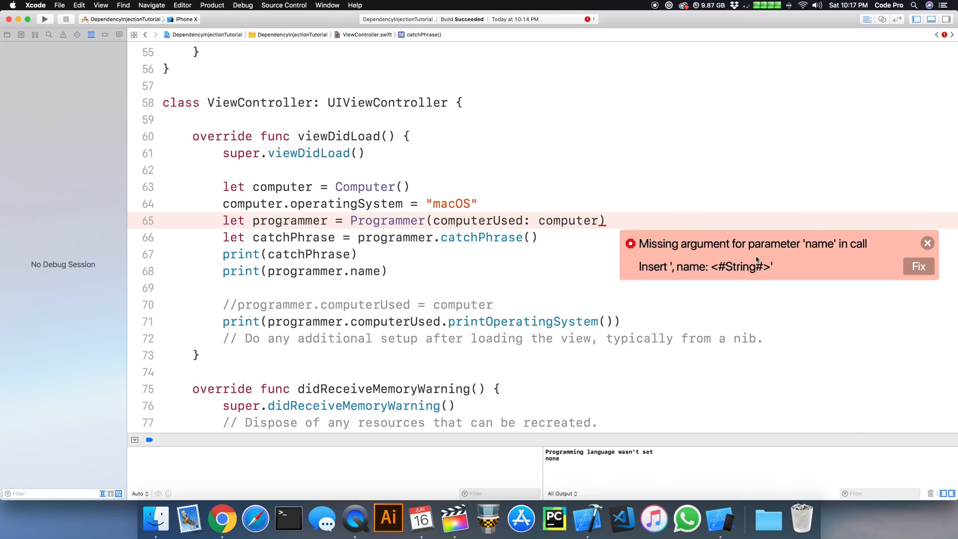
# Insert the missing name argument as "Code Pro" via the Fix-it.
pyautogui.click(918, 266)
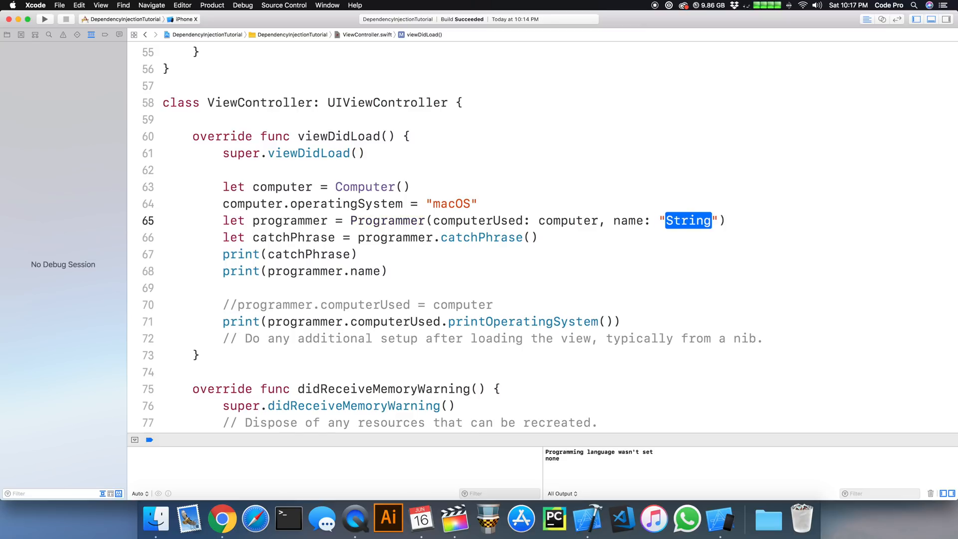
pyautogui.write('Code Pr')
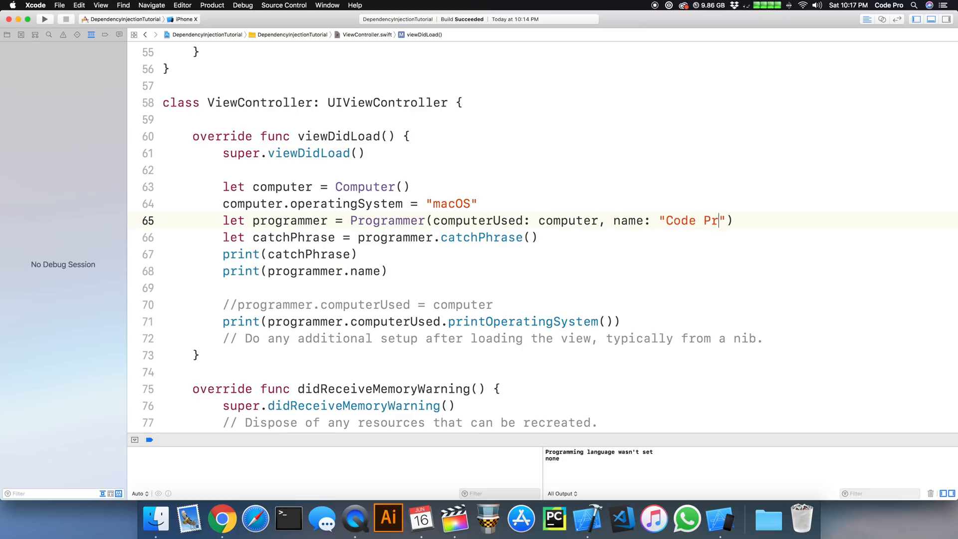
pyautogui.write('o')
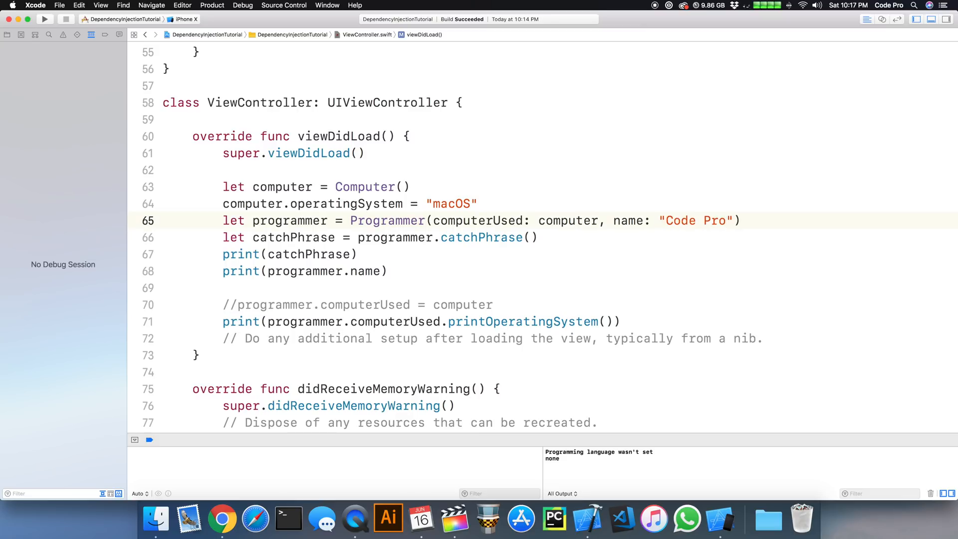
# Add programmingLanguage: .swift to viewDidLoad's Programmer initializer call.
pyautogui.write(', pr')
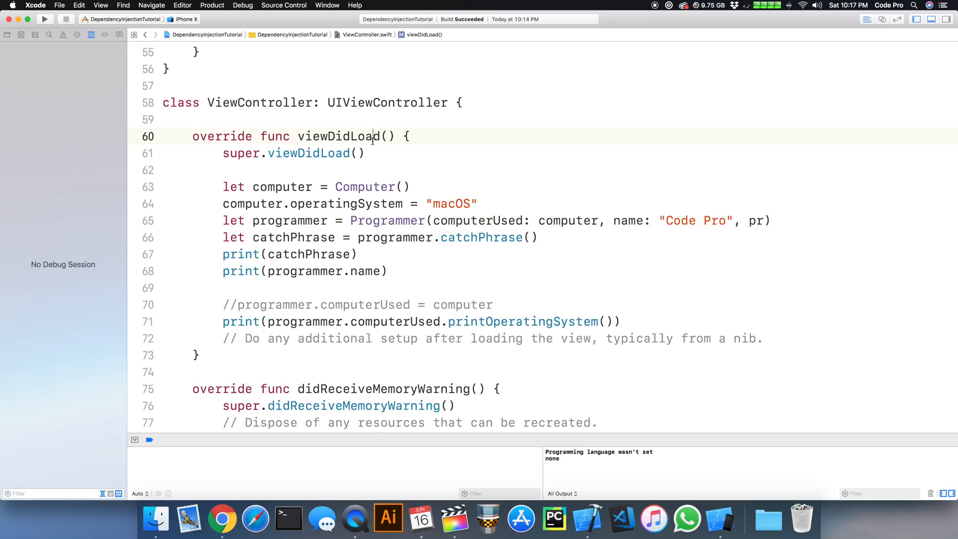
pyautogui.click(44, 19)
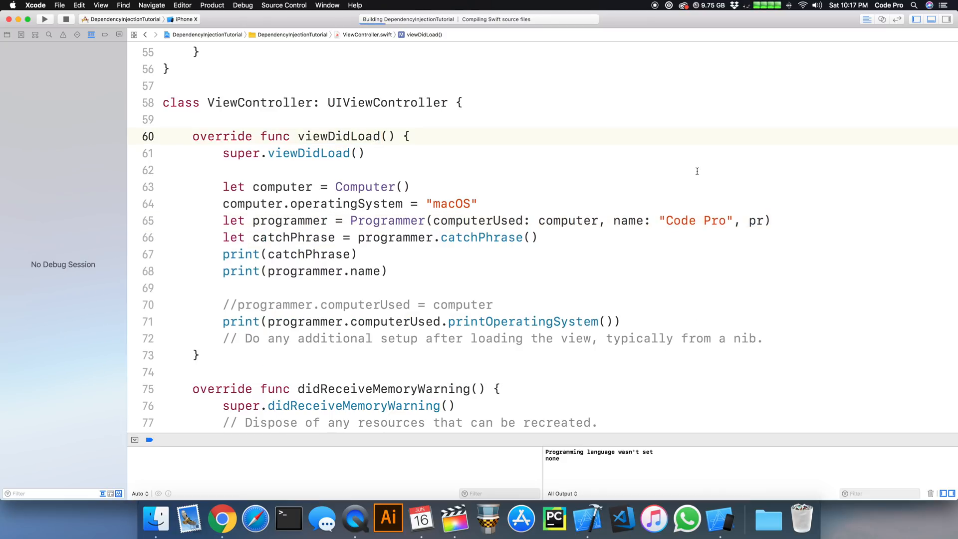
pyautogui.click(44, 19)
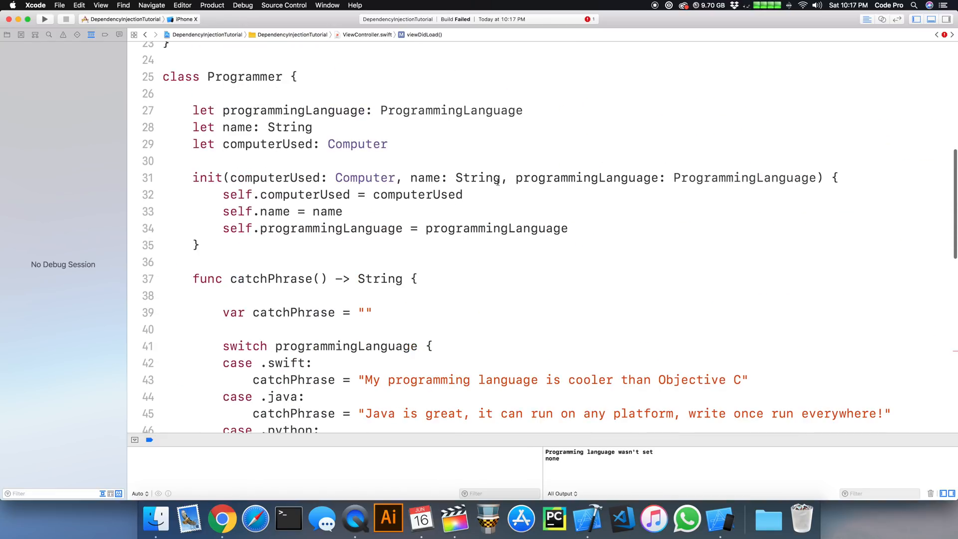
pyautogui.scroll(-3)
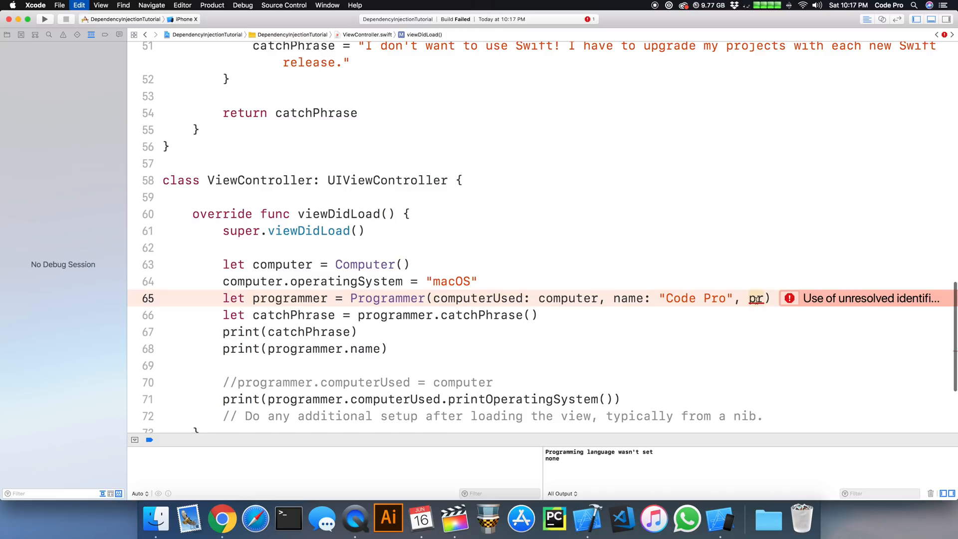
pyautogui.write('programmingLanguage:')
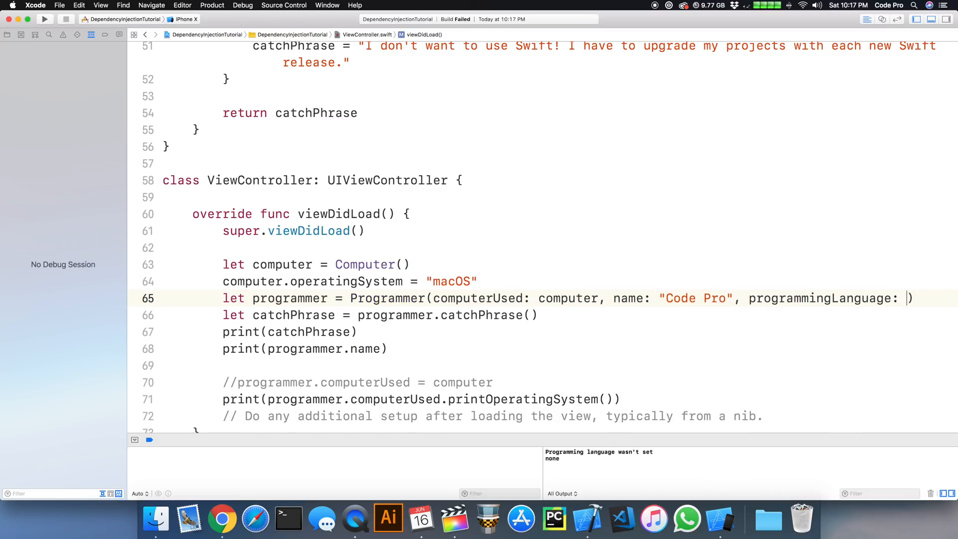
pyautogui.write('.swift')
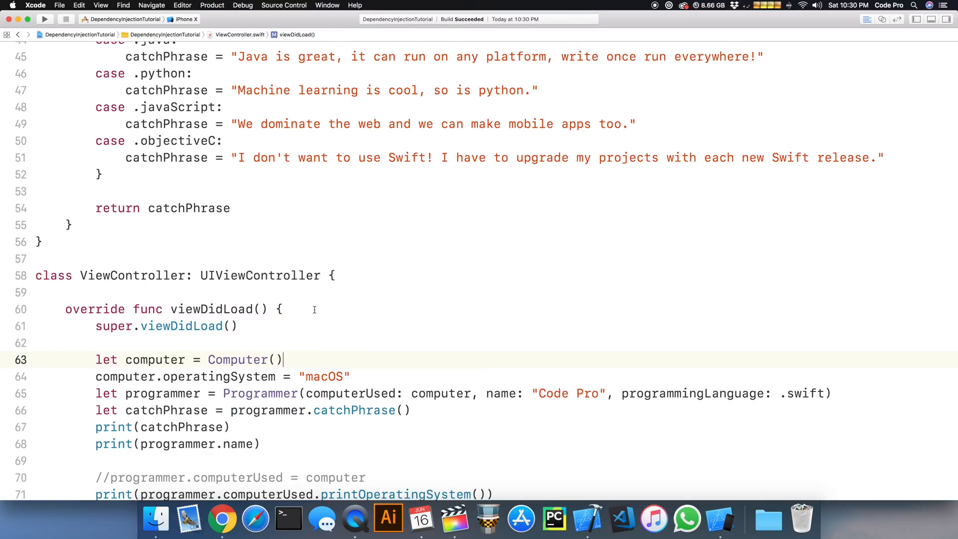
# Go to the Computer class and change operatingSystem from var to let.
pyautogui.click(353, 376)
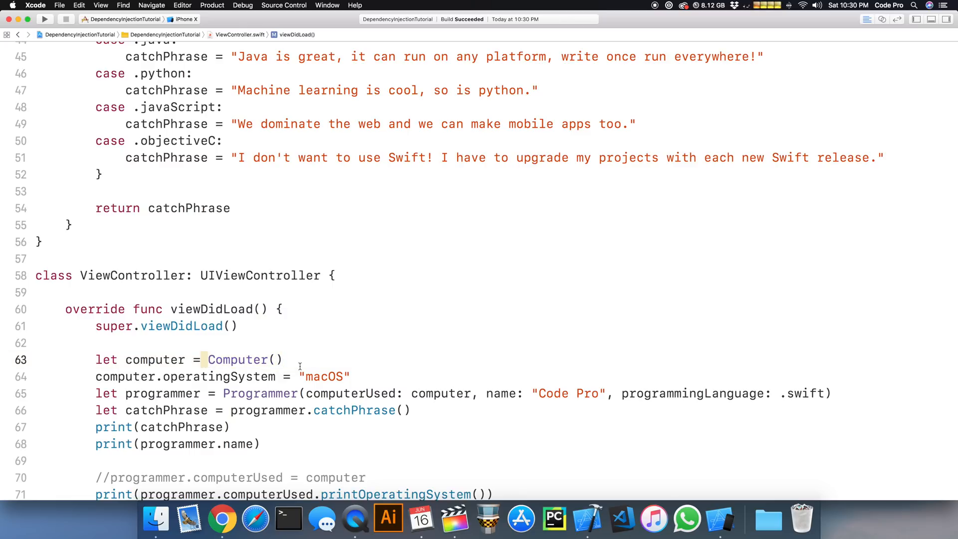
pyautogui.doubleClick(237, 360)
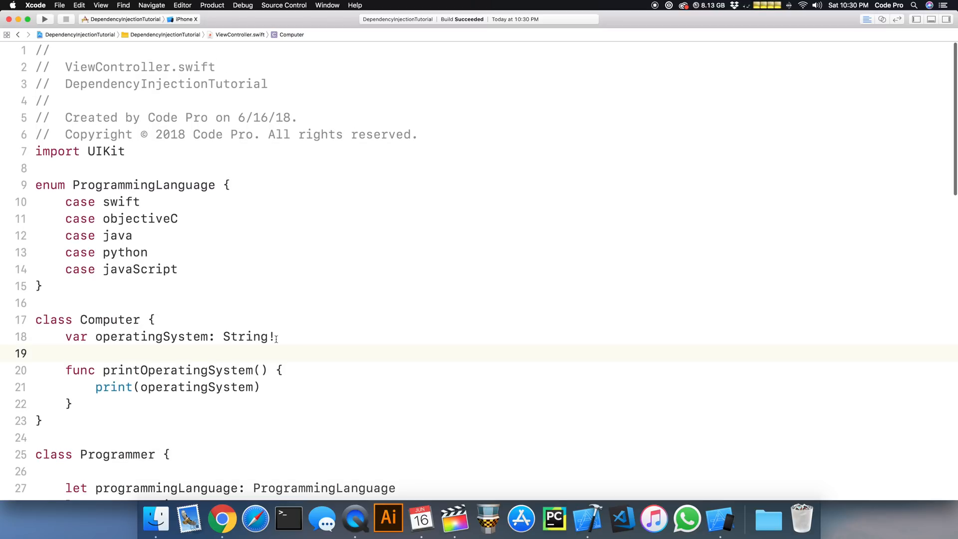
pyautogui.doubleClick(76, 337)
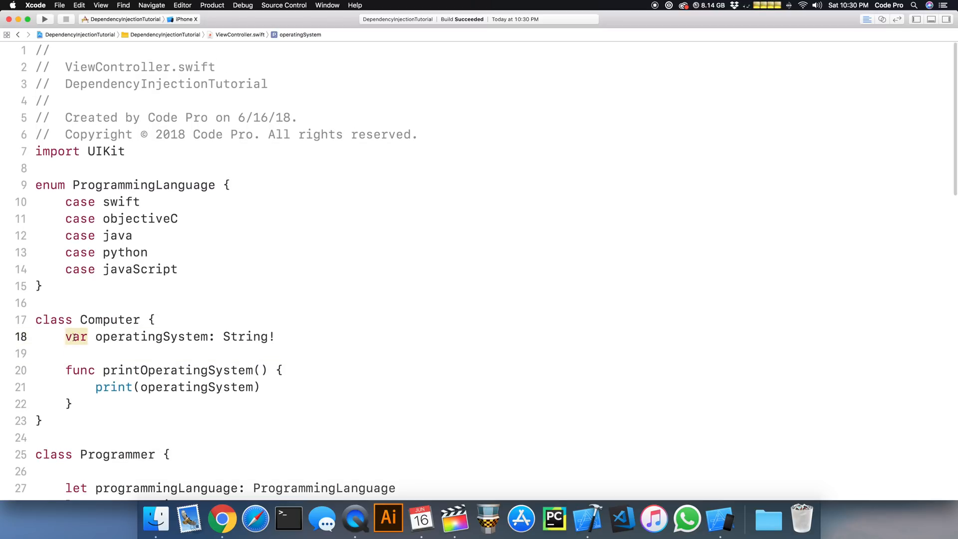
pyautogui.write('let')
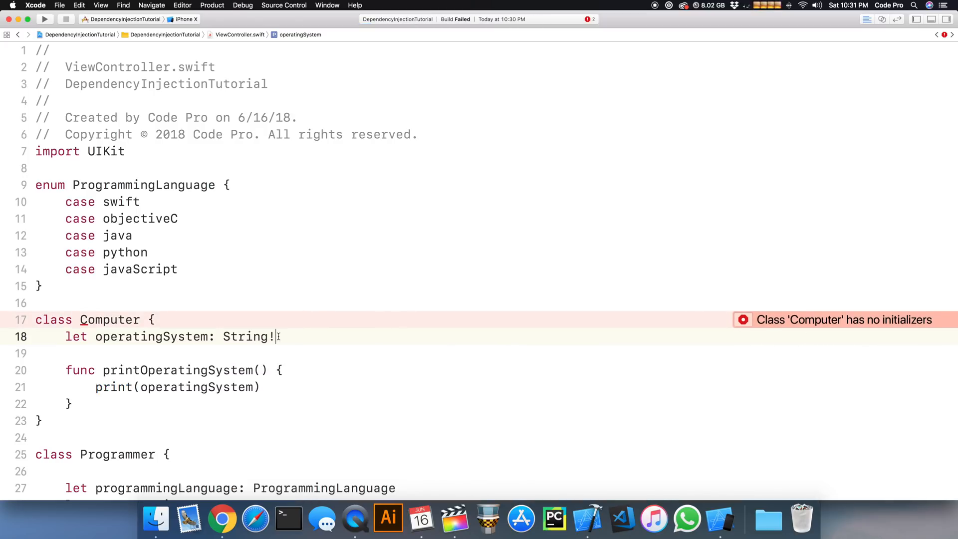
# Make operatingSystem a non-optional String and add init(operatingSystem:) assigning self.operatingSystem.
pyautogui.press('backspace')
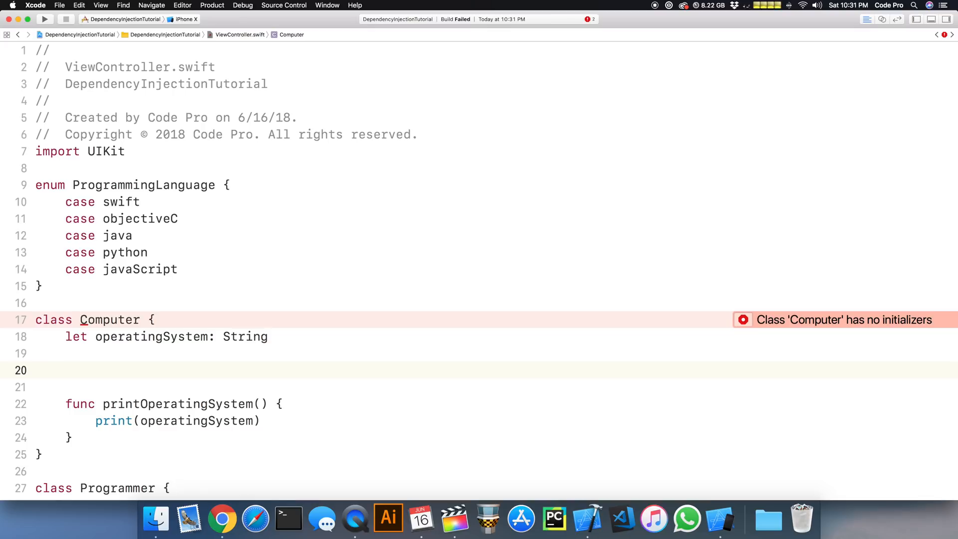
pyautogui.write('init(')
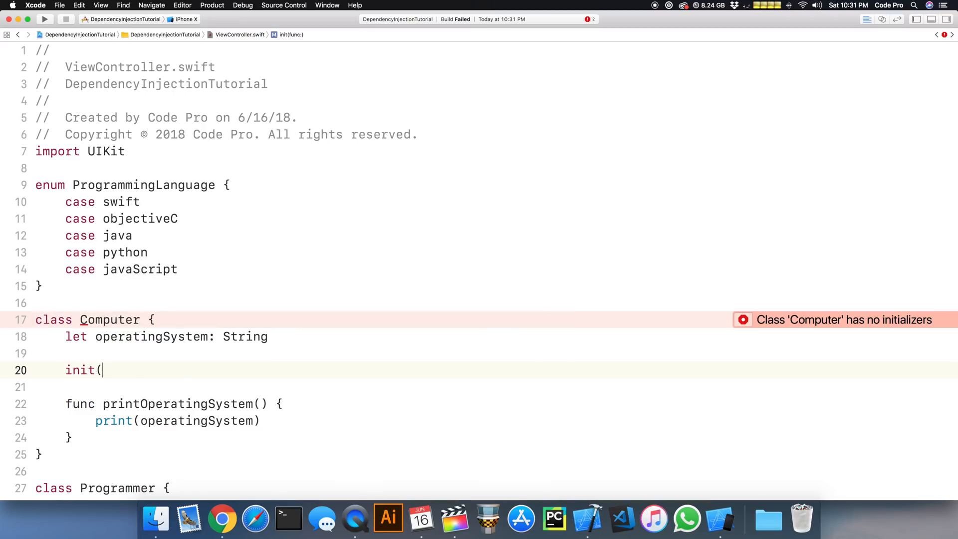
pyautogui.write('operatingS)')
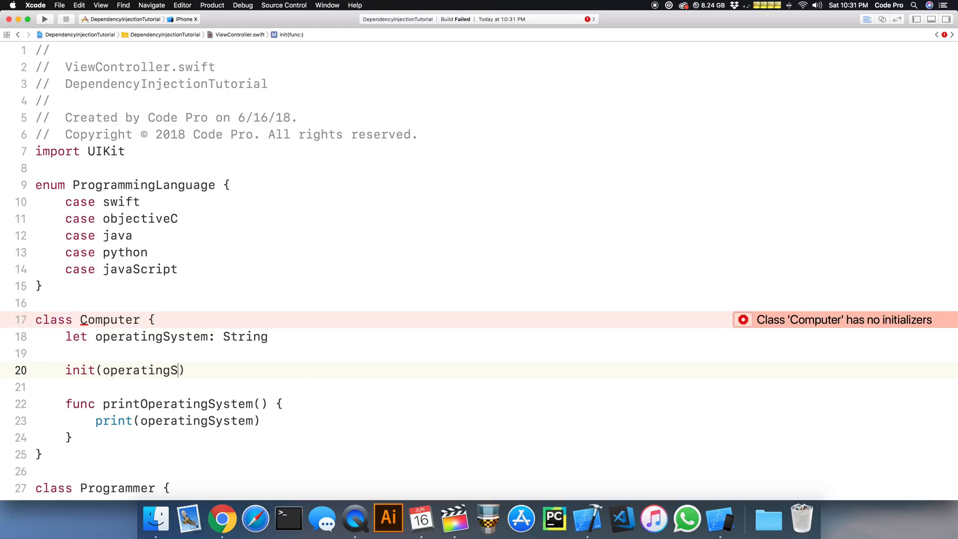
pyautogui.write('ystem: String')
pyautogui.write('self.')
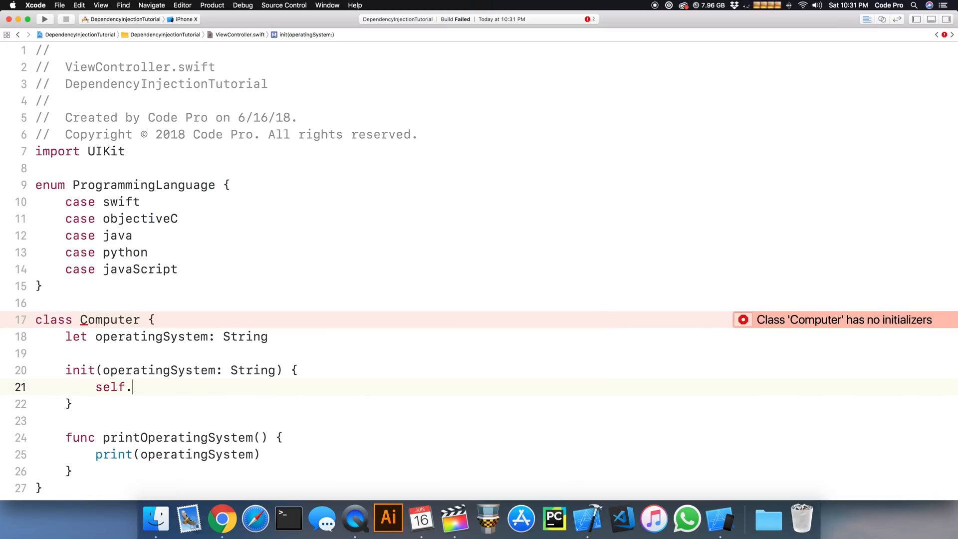
pyautogui.write('operatingSystem =')
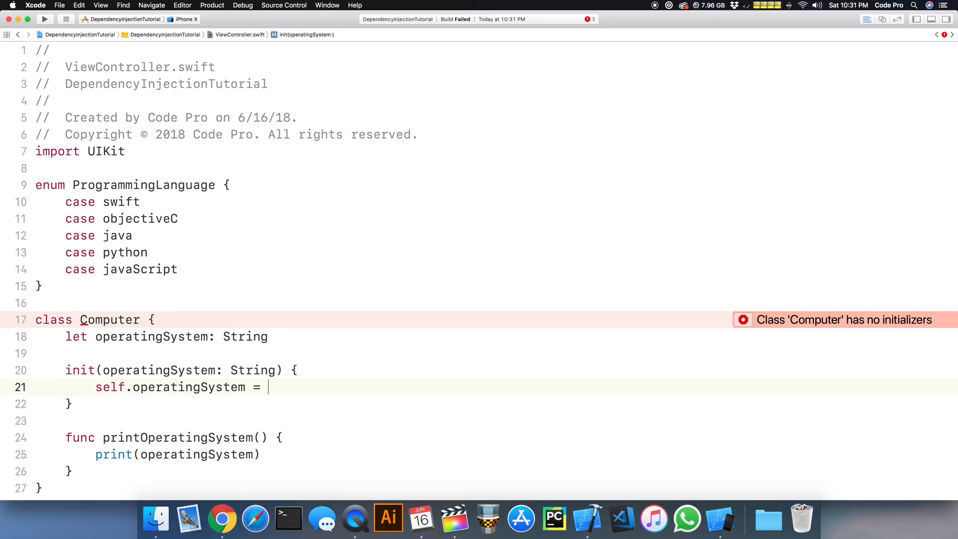
pyautogui.write('operatingSystem')
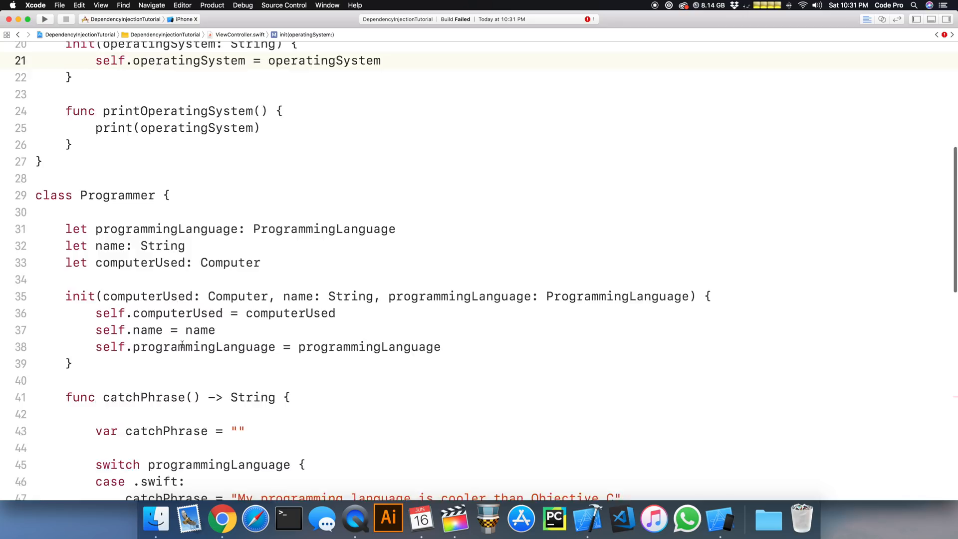
# Apply the error fix-it on Computer() and enter "macOS" as the operatingSystem argument.
pyautogui.rightClick(177, 340)
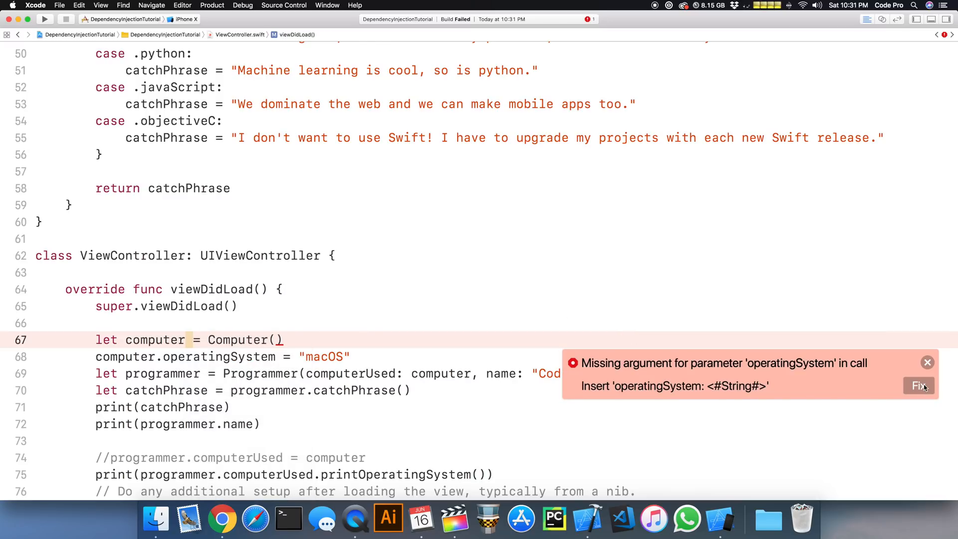
pyautogui.click(919, 386)
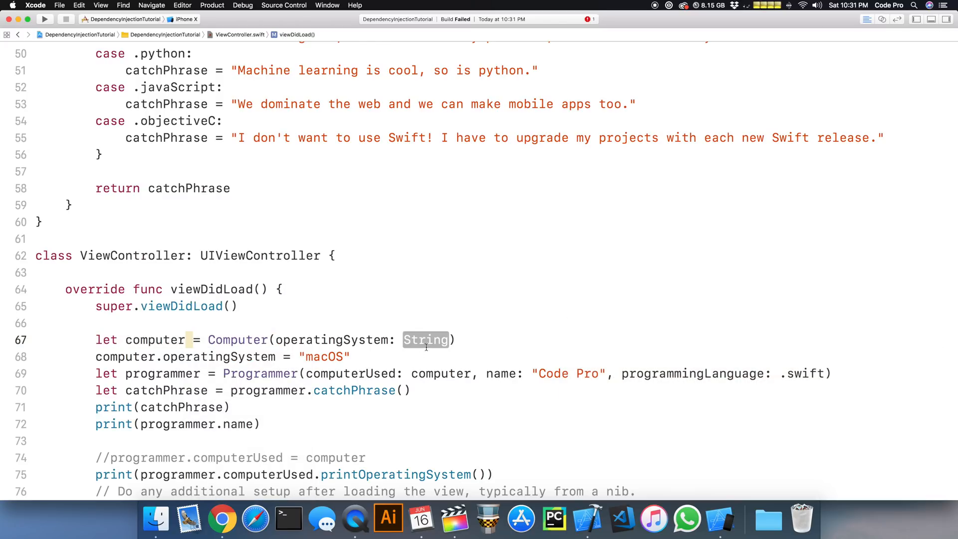
pyautogui.write('"ma')
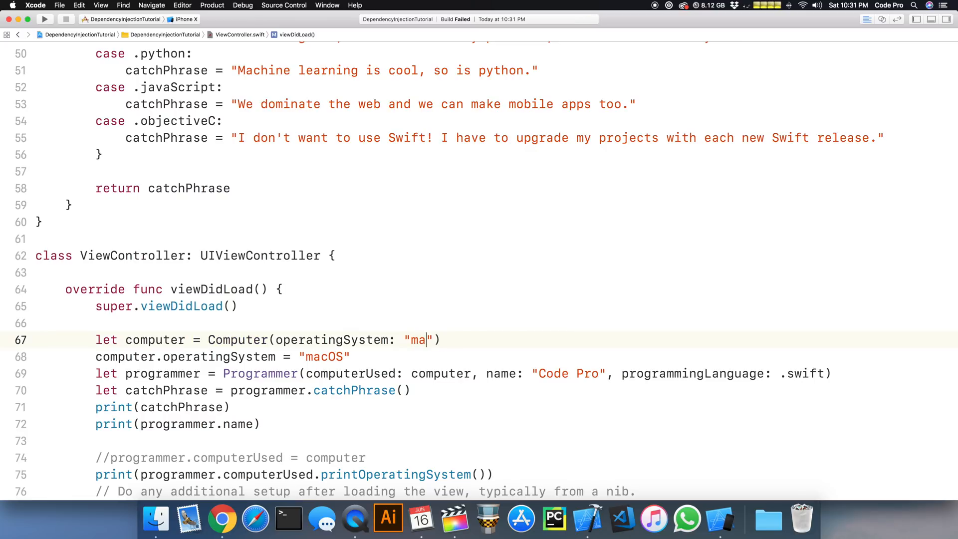
pyautogui.write('cOS')
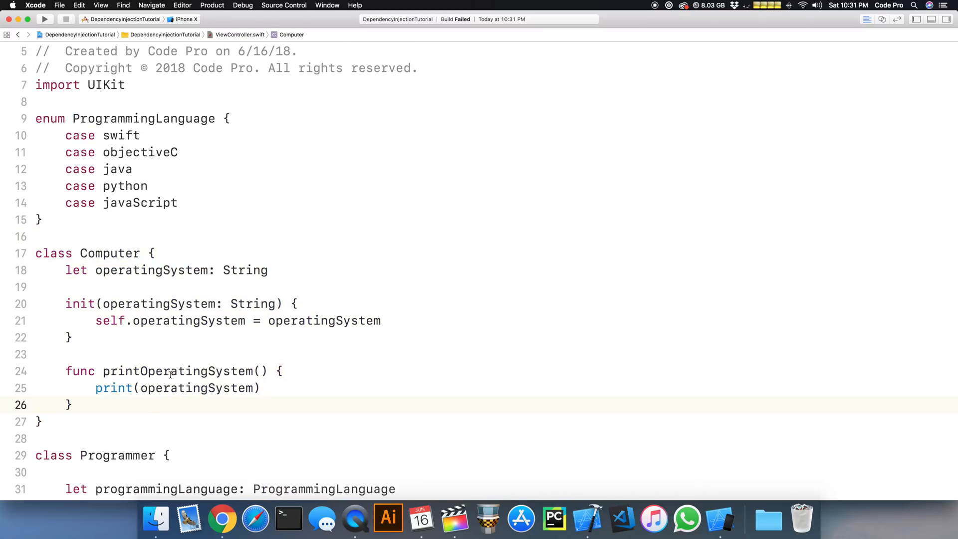
# Mark Computer's operatingSystem as private and remove the computer.operatingSystem assignment in viewDidLoad.
pyautogui.doubleClick(176, 371)
pyautogui.write('private ')
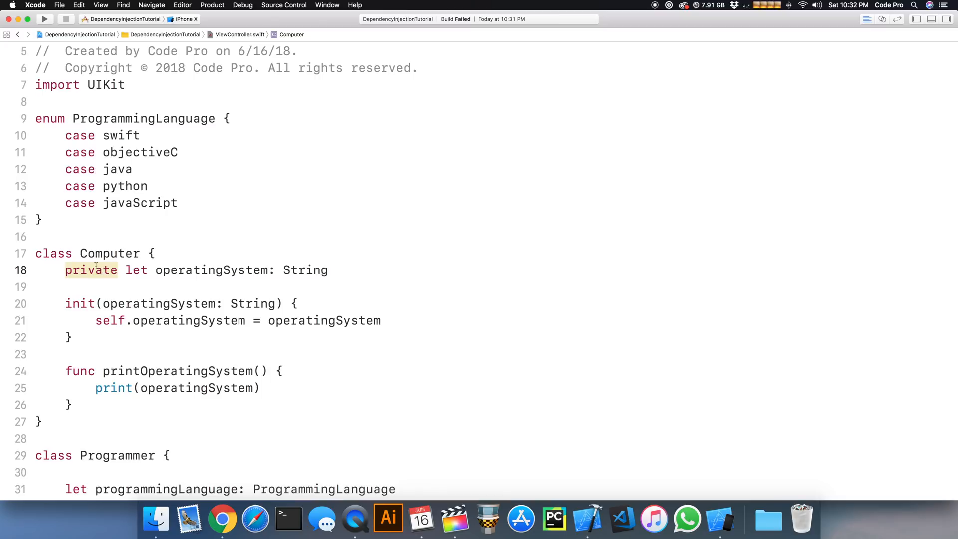
pyautogui.click(106, 269)
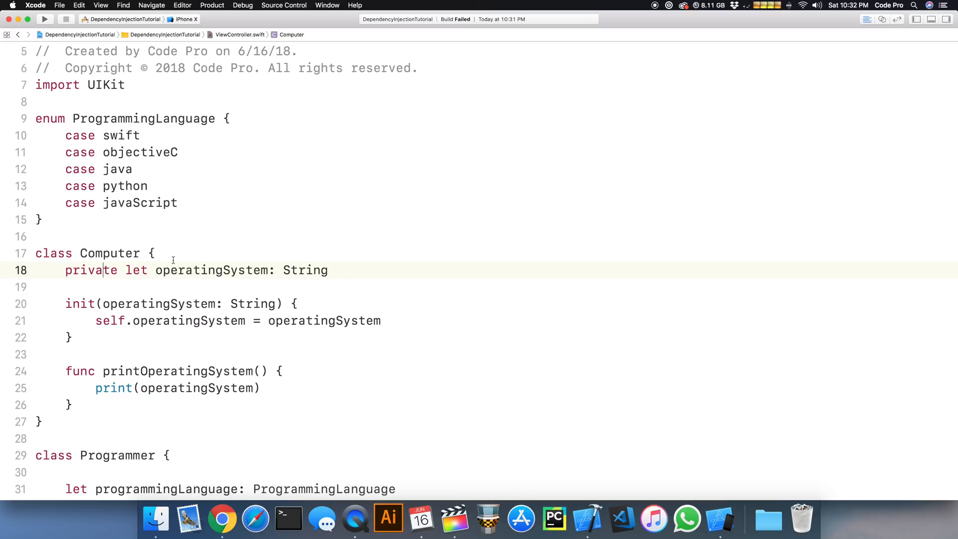
pyautogui.doubleClick(135, 270)
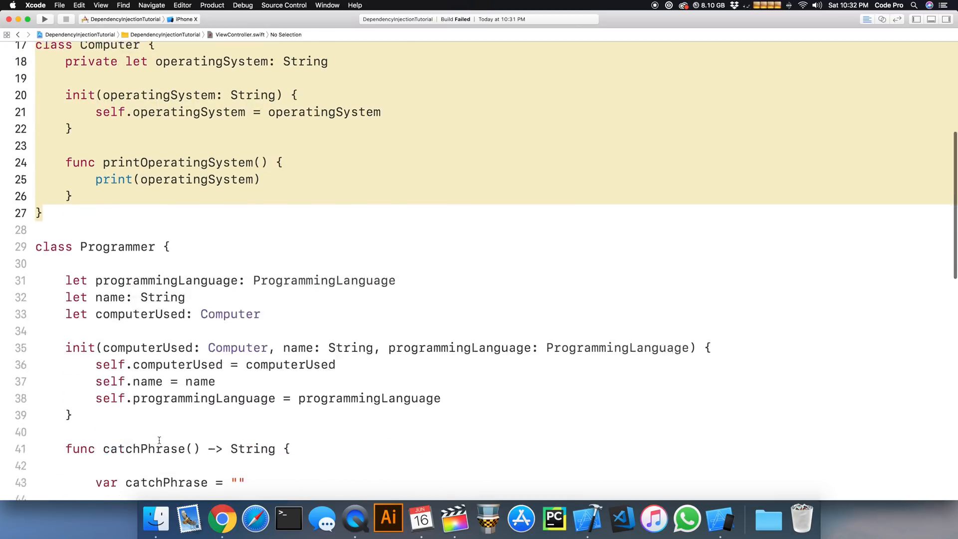
pyautogui.scroll(-3)
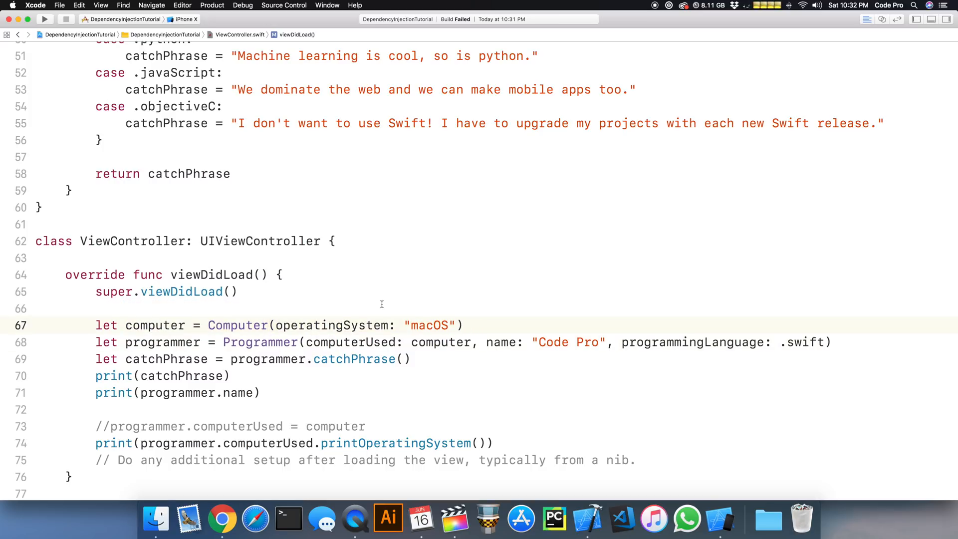
# Run the app to print macOS, then select the computer creation line in viewDidLoad.
pyautogui.click(44, 19)
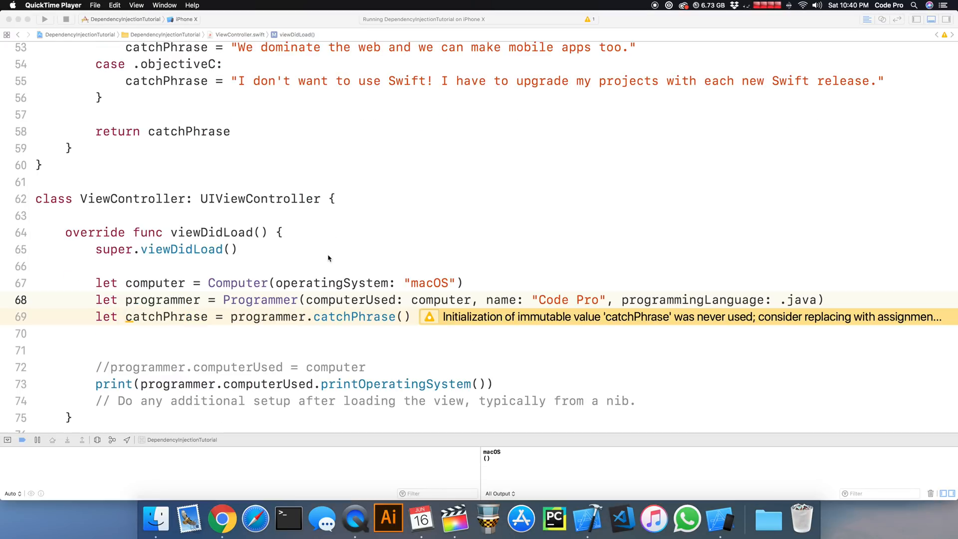
pyautogui.moveTo(460, 274)
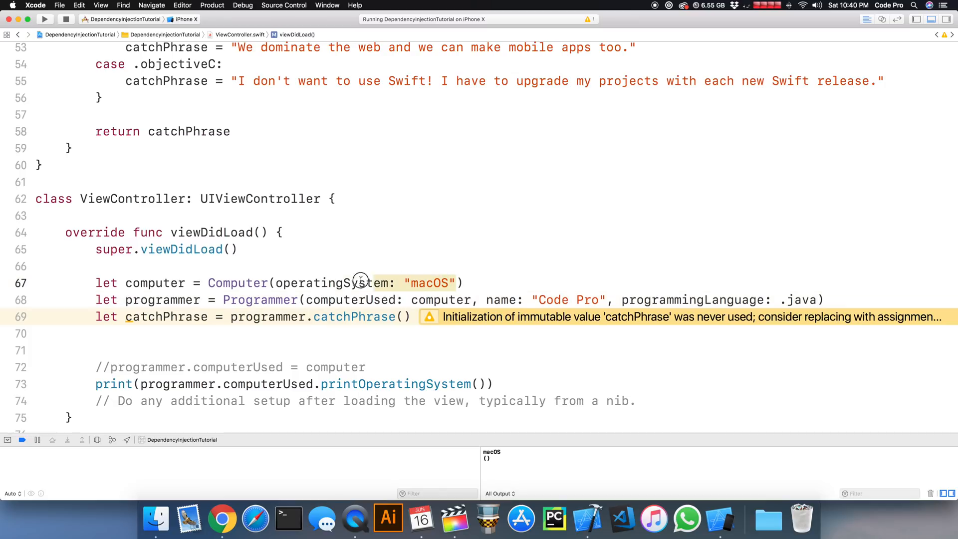
pyautogui.doubleClick(326, 282)
pyautogui.write('let c')
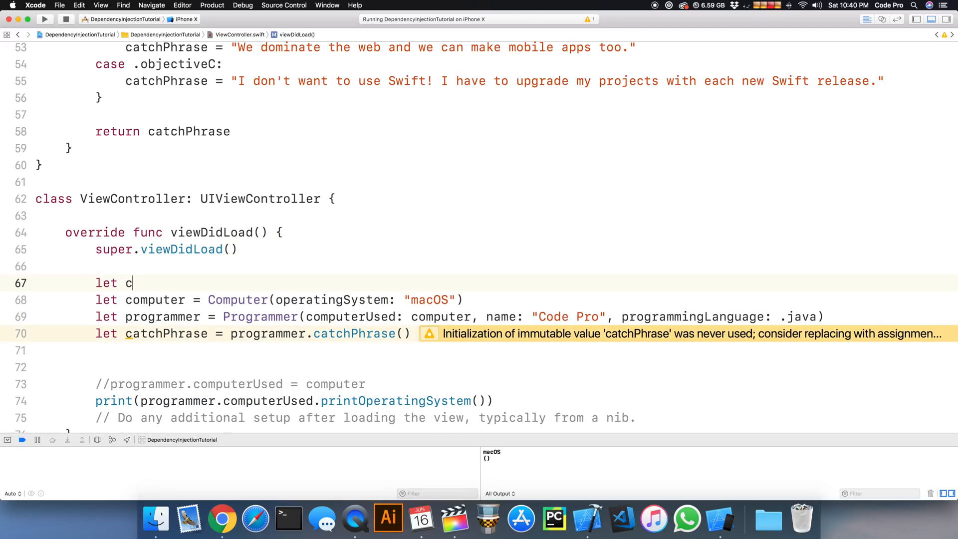
# Add let computer = Computer(), comment out the old line, and apply the operatingSystem fix-it.
pyautogui.write('omputer = C')
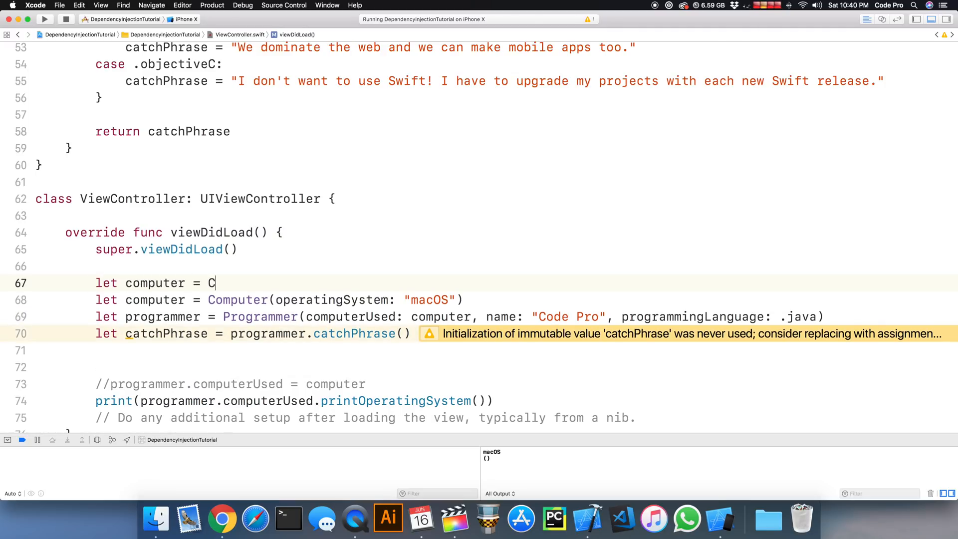
pyautogui.write('omputer()')
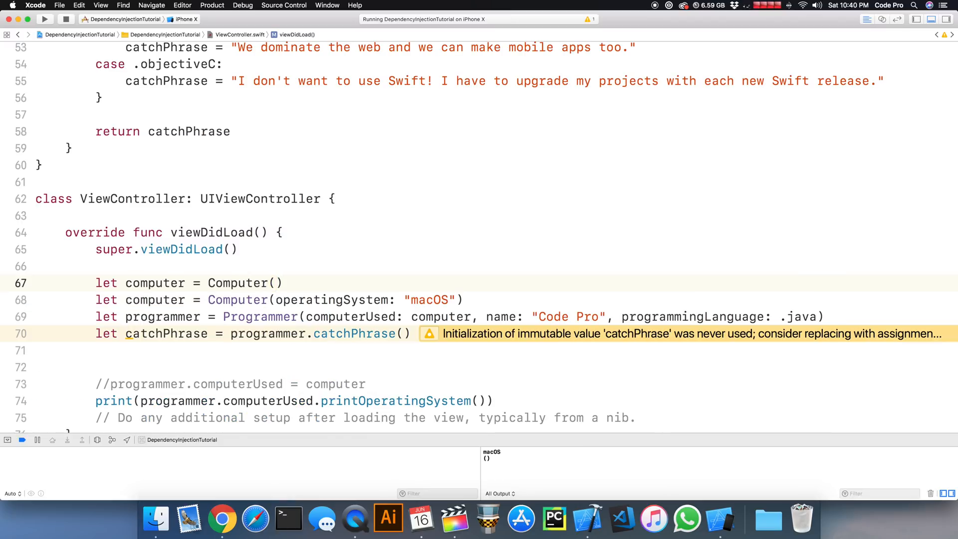
pyautogui.press('cmd+/')
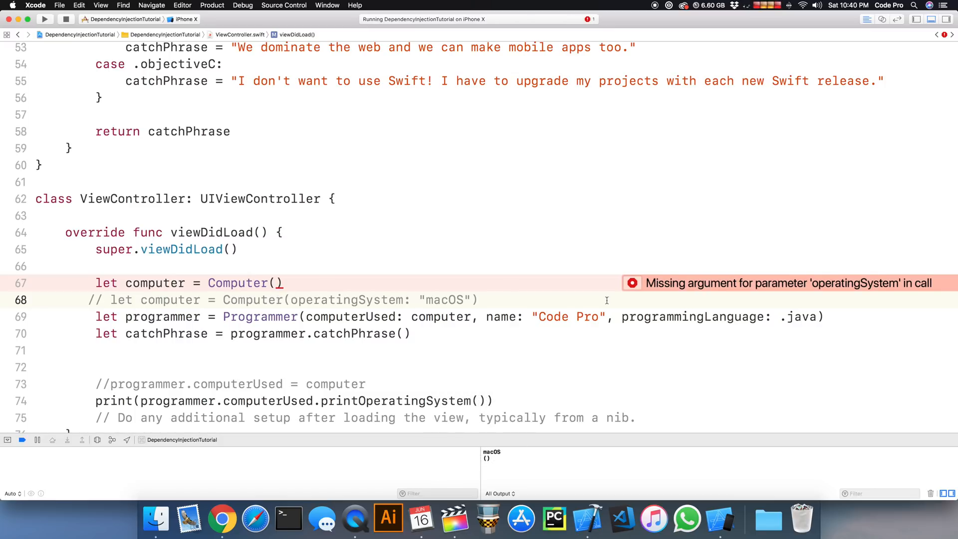
pyautogui.click(632, 283)
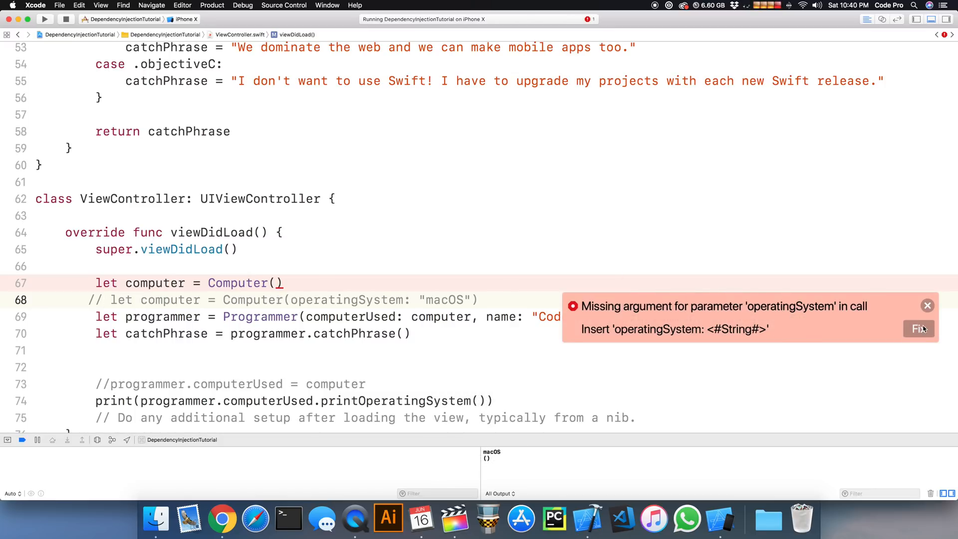
pyautogui.click(919, 329)
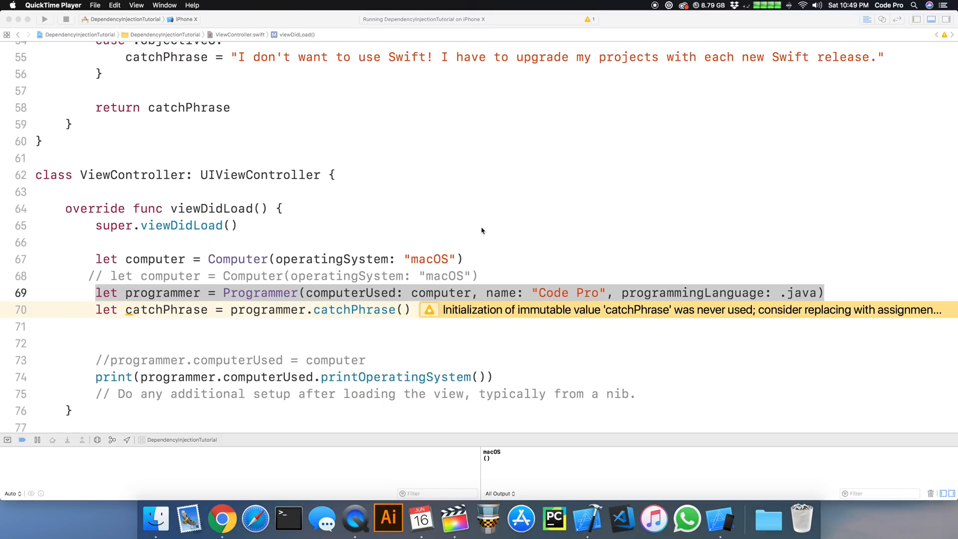
pyautogui.moveTo(531, 214)
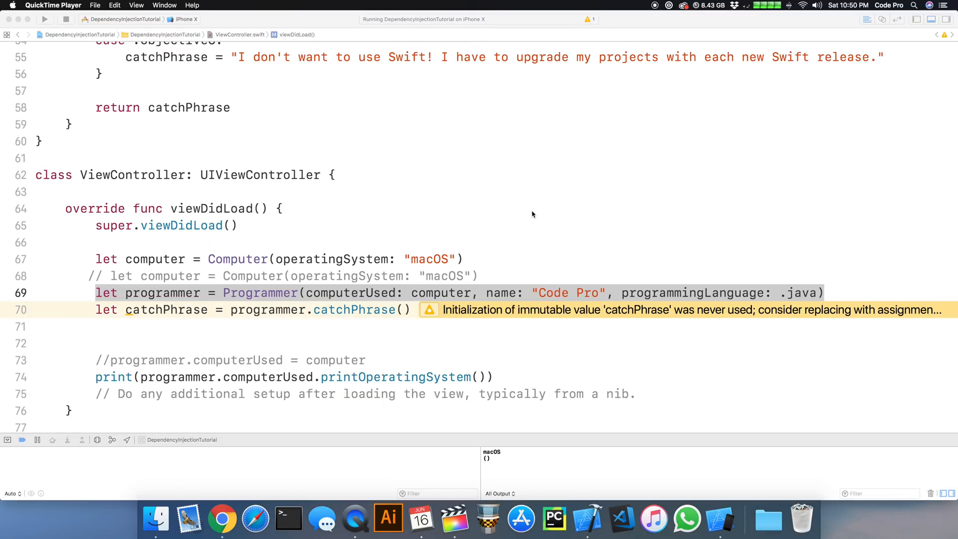
pyautogui.moveTo(788, 247)
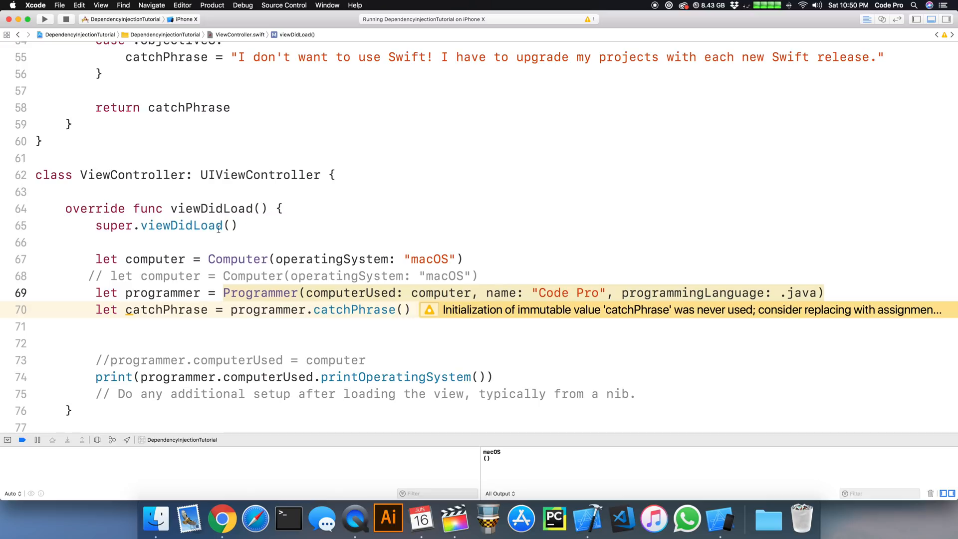
pyautogui.moveTo(365, 293)
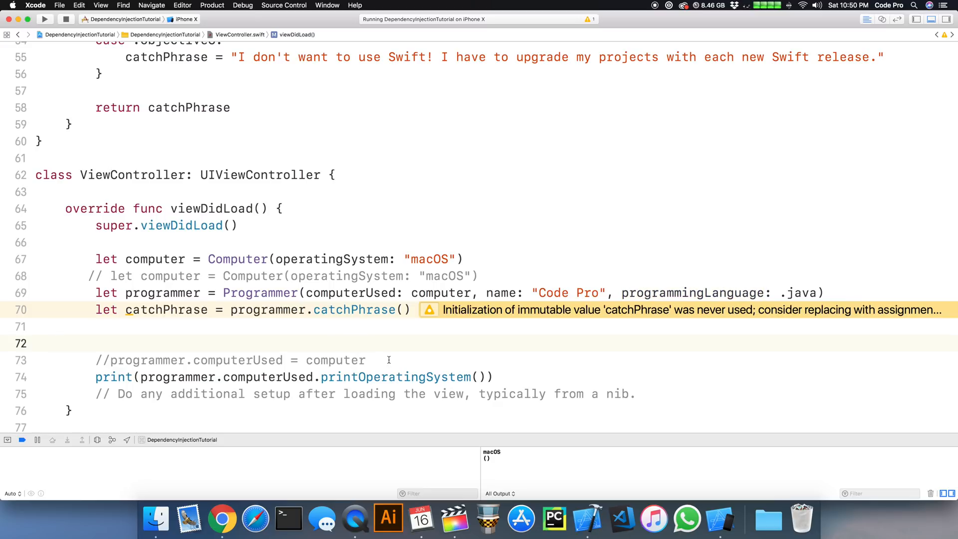
# Jump from the Computer call in viewDidLoad to the Computer class definition.
pyautogui.tripleClick(230, 360)
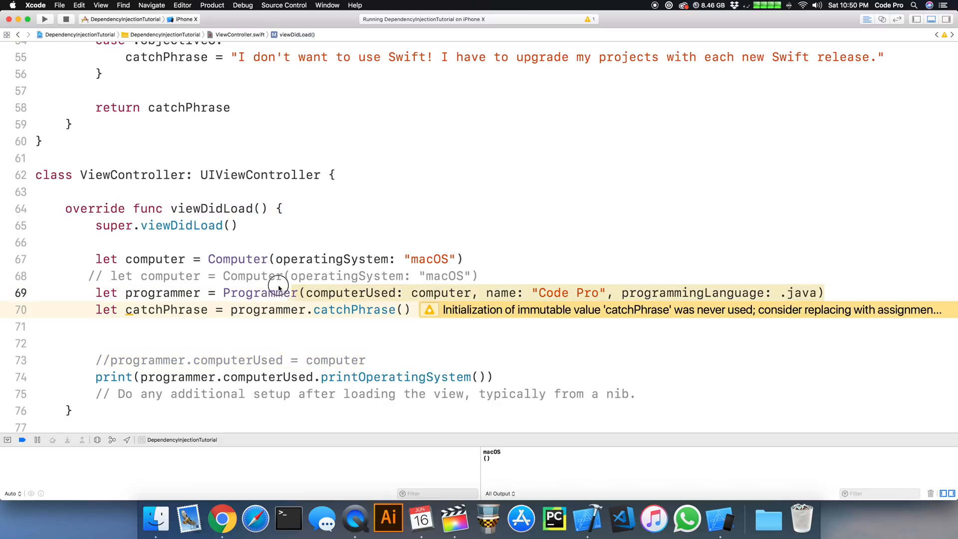
pyautogui.doubleClick(259, 292)
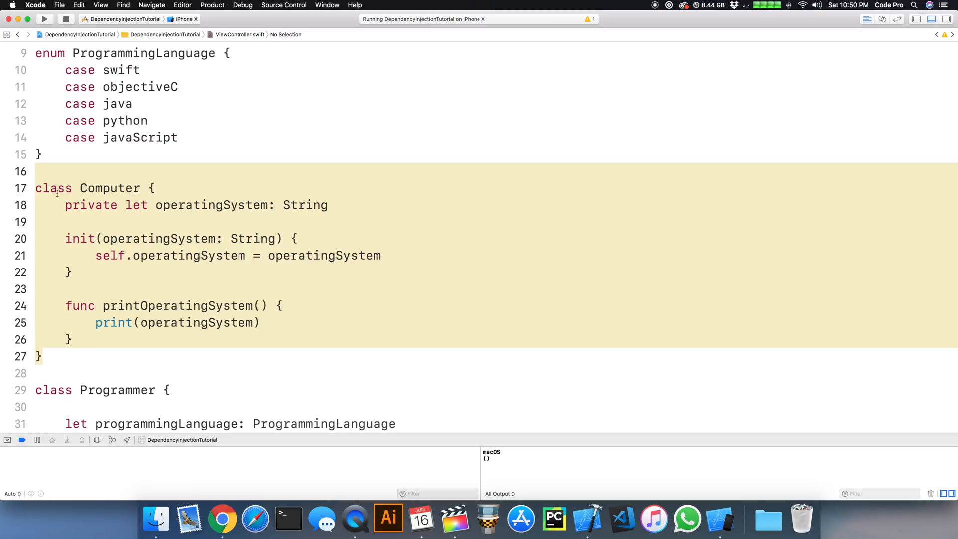
pyautogui.moveTo(68, 252)
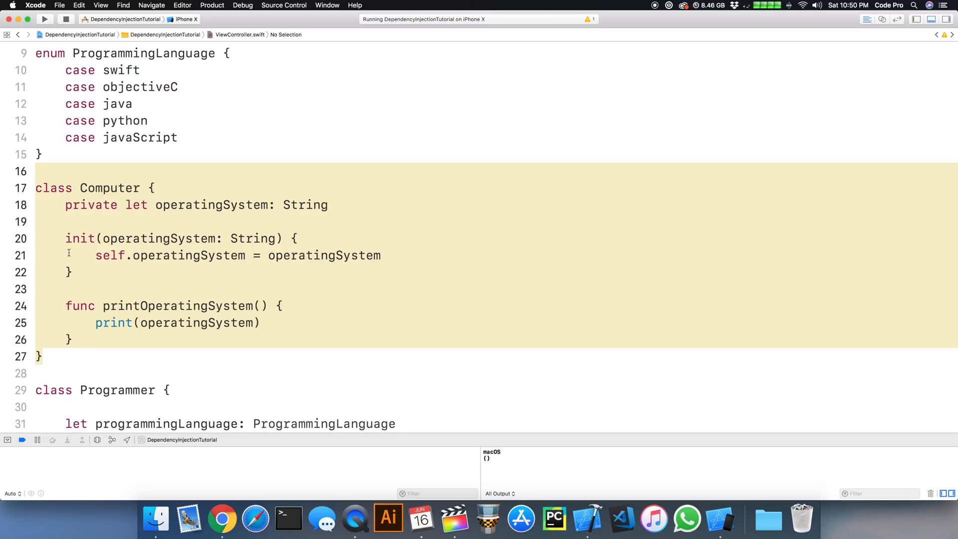
pyautogui.click(127, 239)
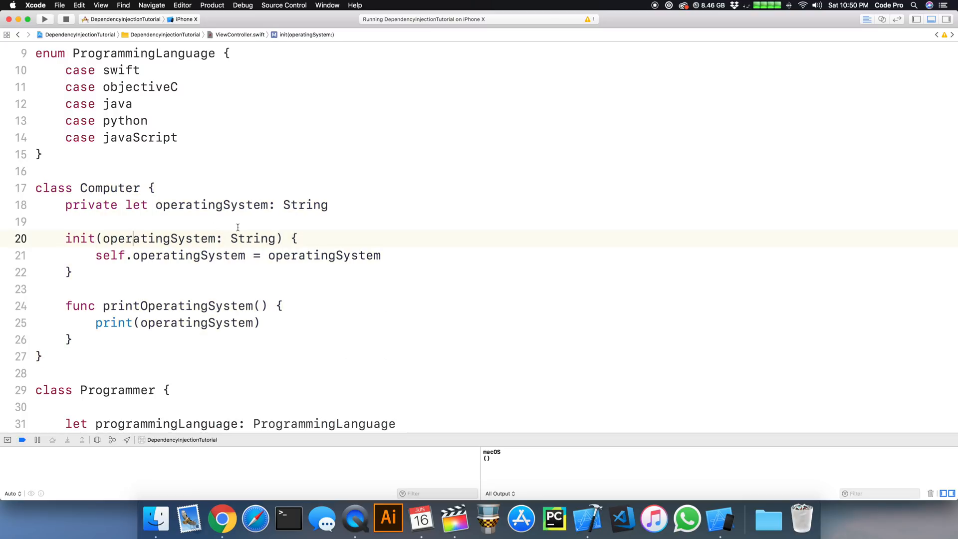
pyautogui.doubleClick(158, 239)
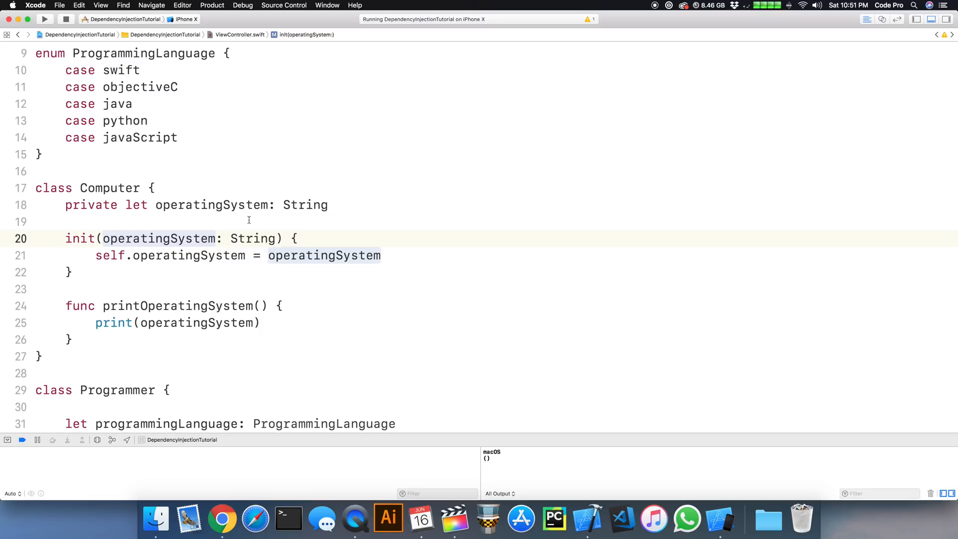
pyautogui.click(132, 238)
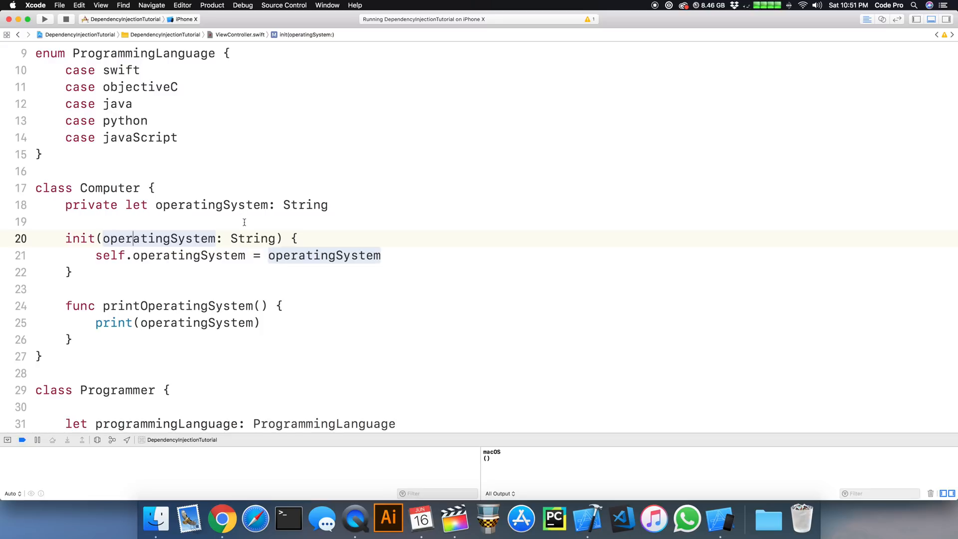
pyautogui.moveTo(328, 316)
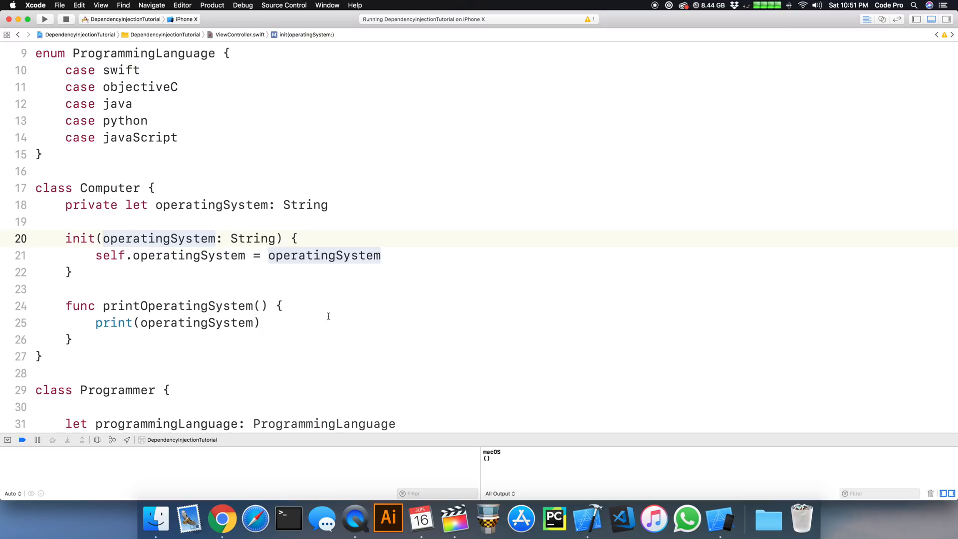
pyautogui.scroll(-3)
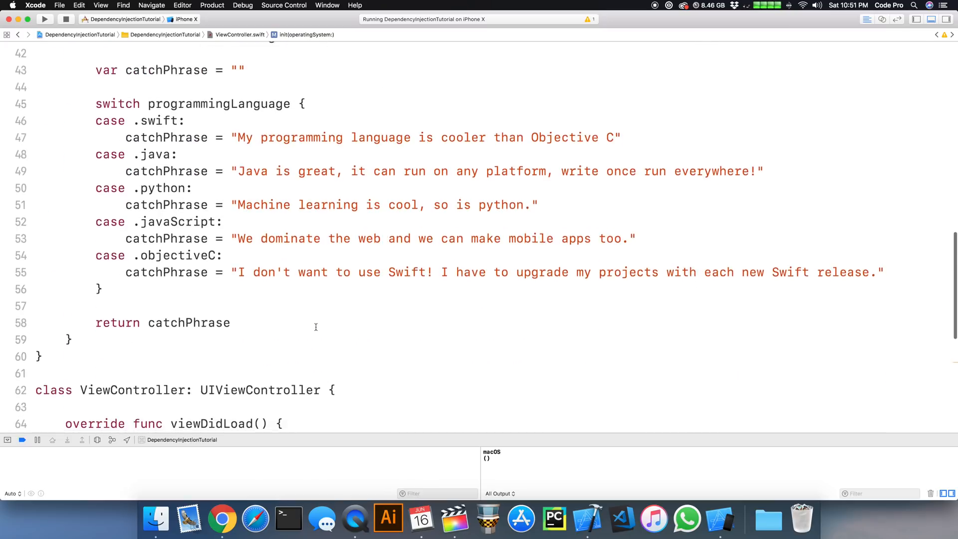
pyautogui.scroll(-3)
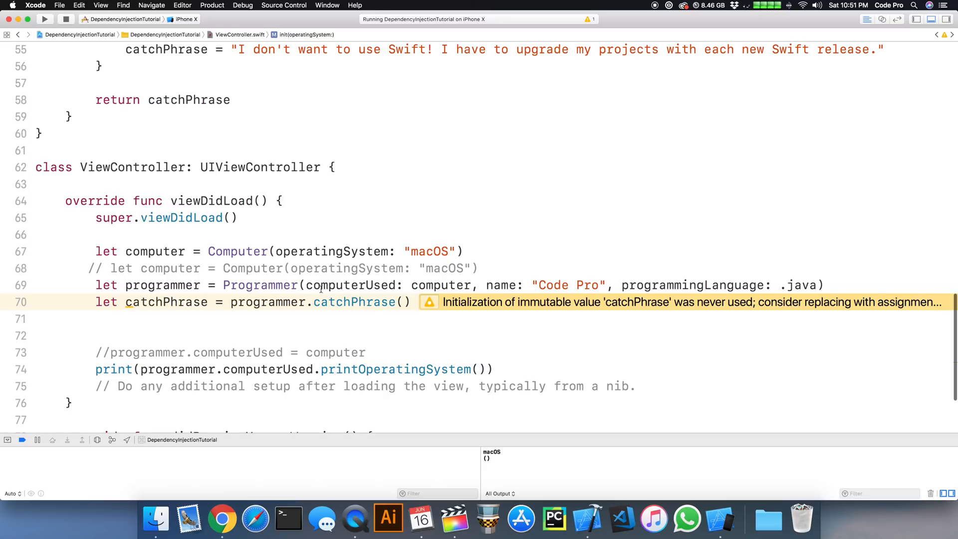
pyautogui.scroll(-3)
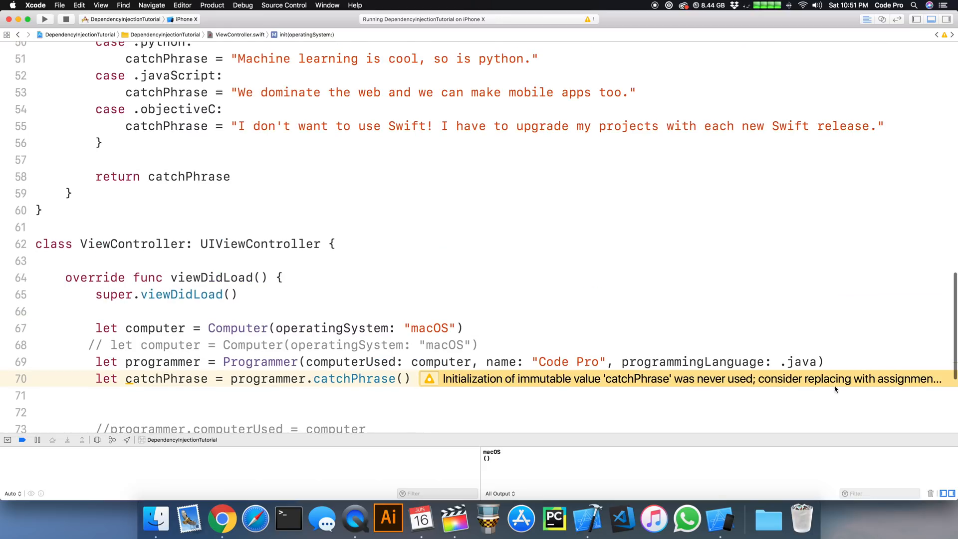
pyautogui.click(80, 311)
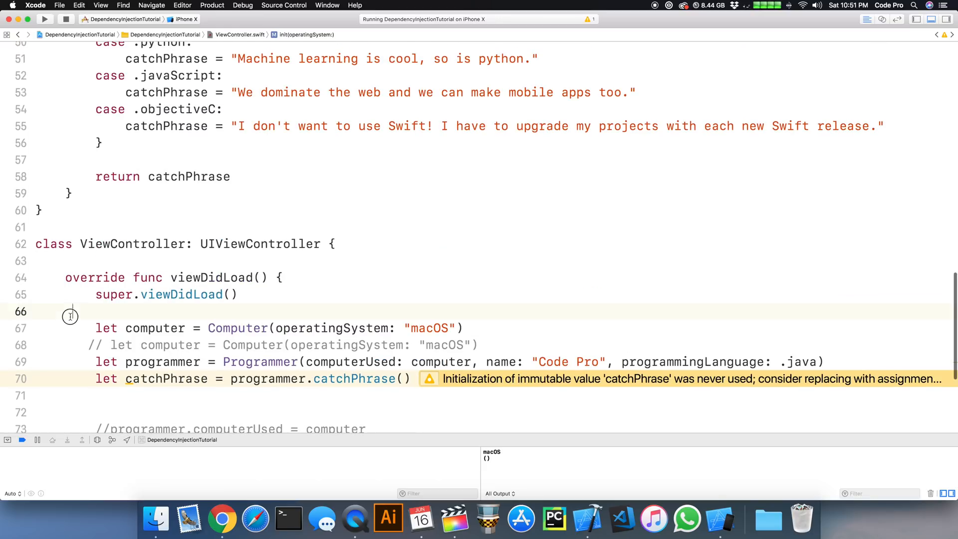
pyautogui.doubleClick(260, 362)
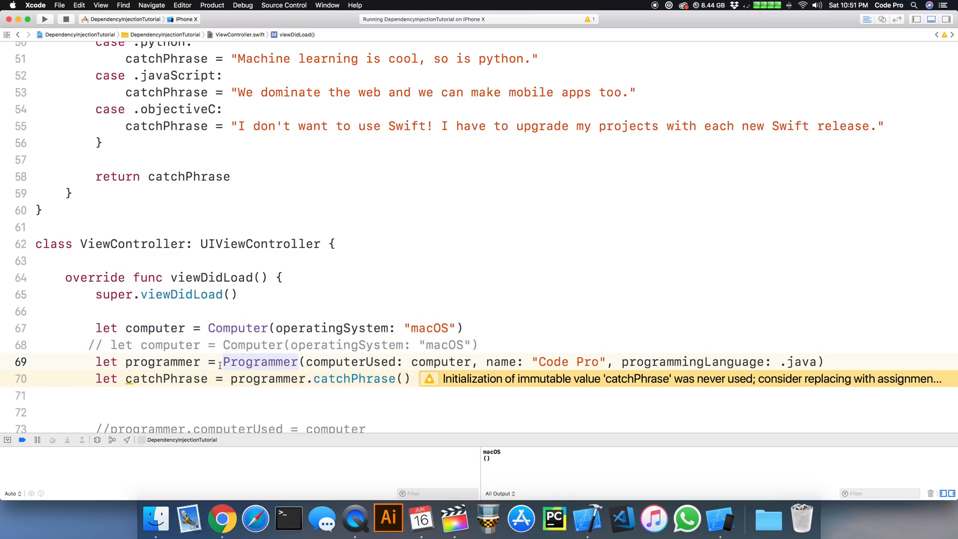